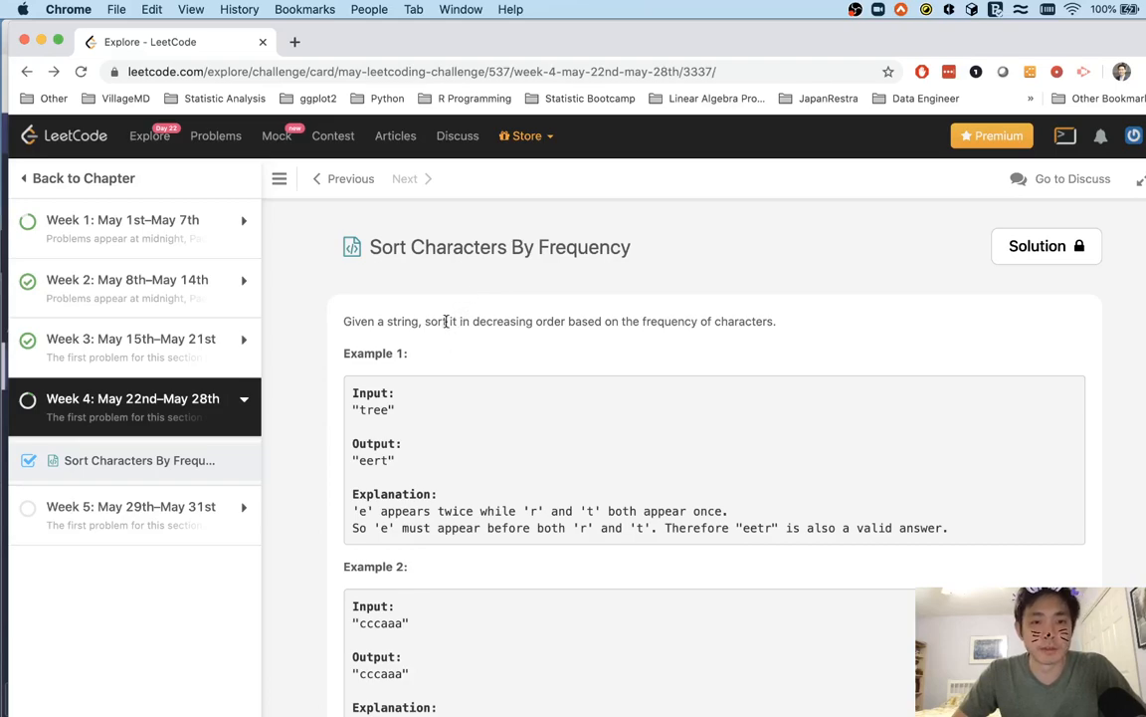
{"action": "mouse_move", "coordinate": [613, 338]}
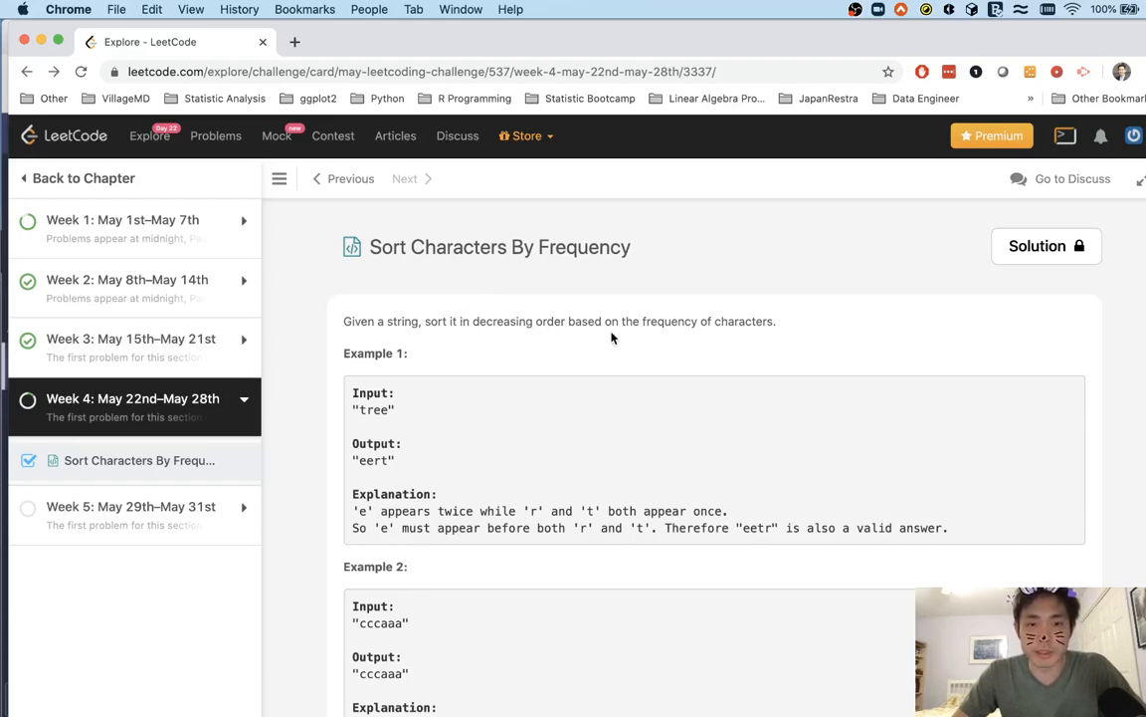
{"action": "mouse_move", "coordinate": [703, 338]}
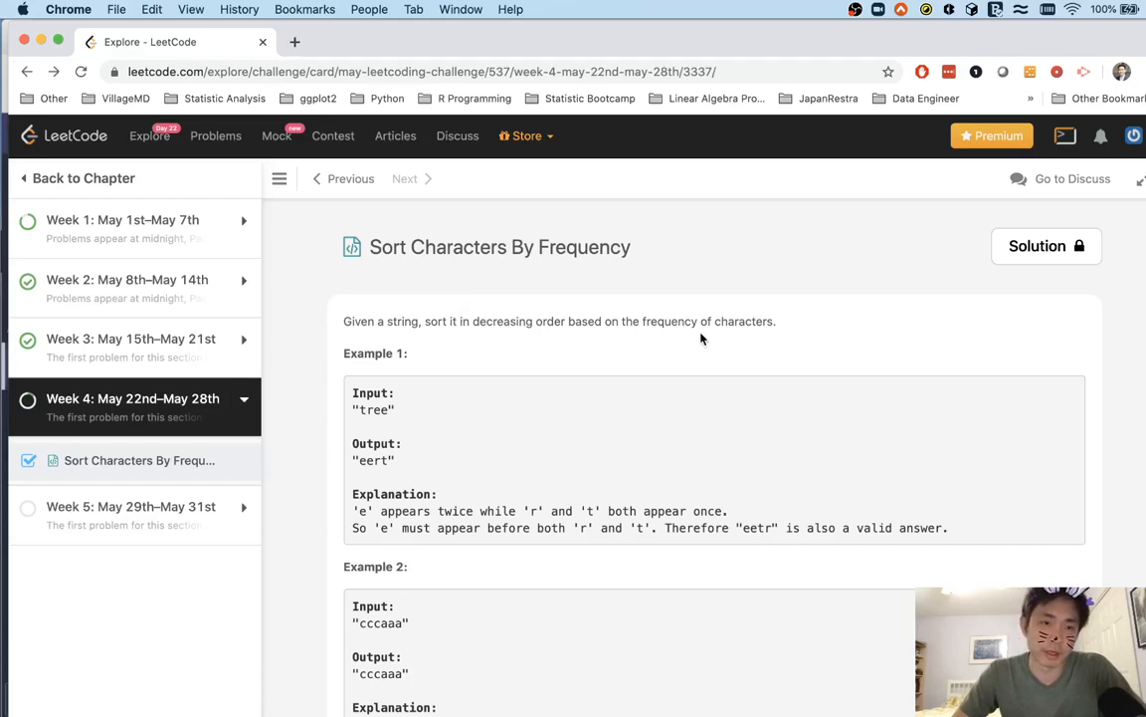
- Write c = Counter(list(s)) to count each character's frequency
{"action": "scroll", "scroll_direction": "down", "scroll_amount": 3}
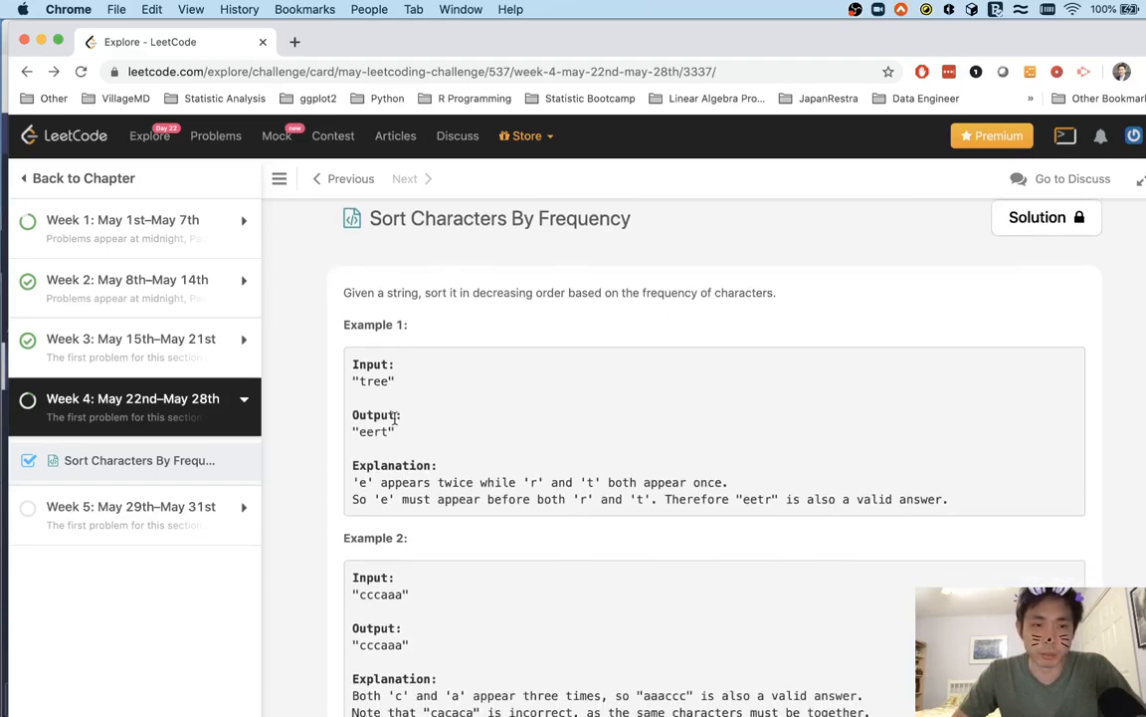
{"action": "scroll", "scroll_direction": "down", "scroll_amount": 3}
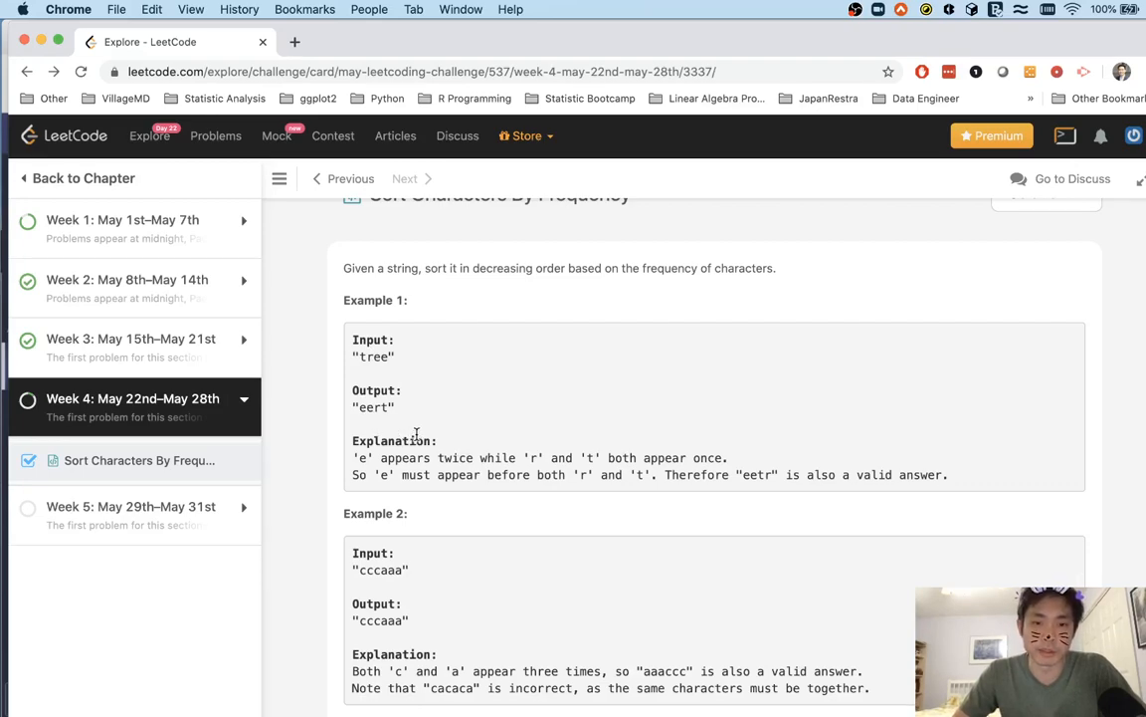
{"action": "scroll", "scroll_direction": "down", "scroll_amount": 3}
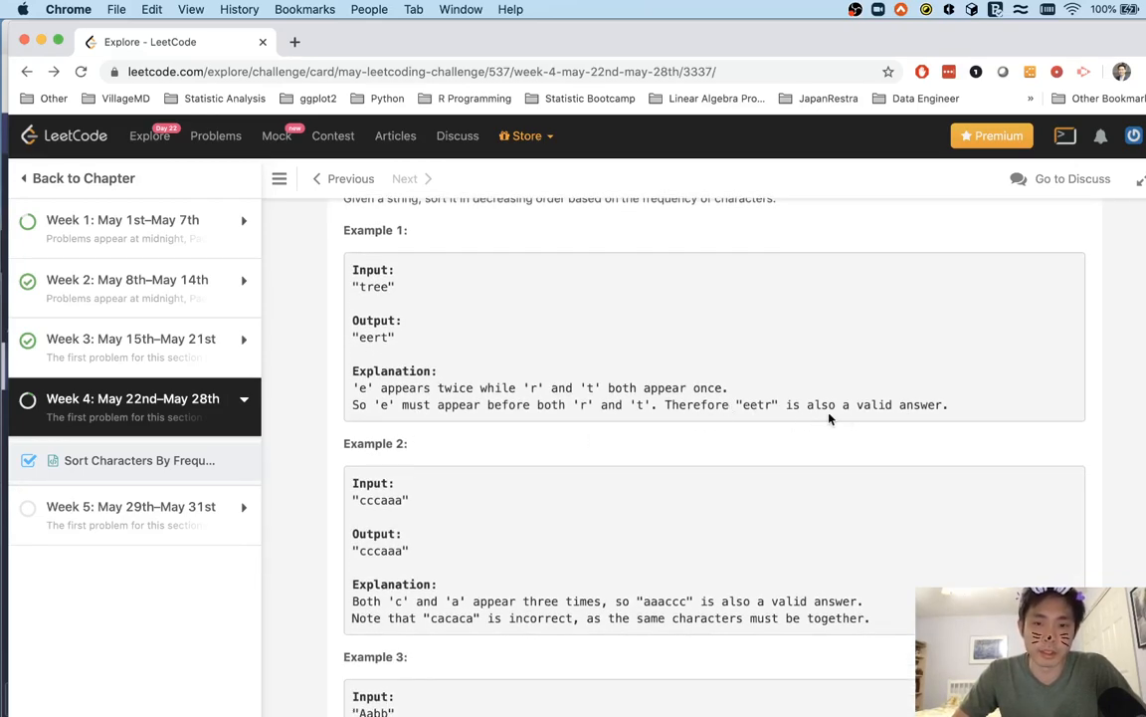
{"action": "mouse_move", "coordinate": [904, 426]}
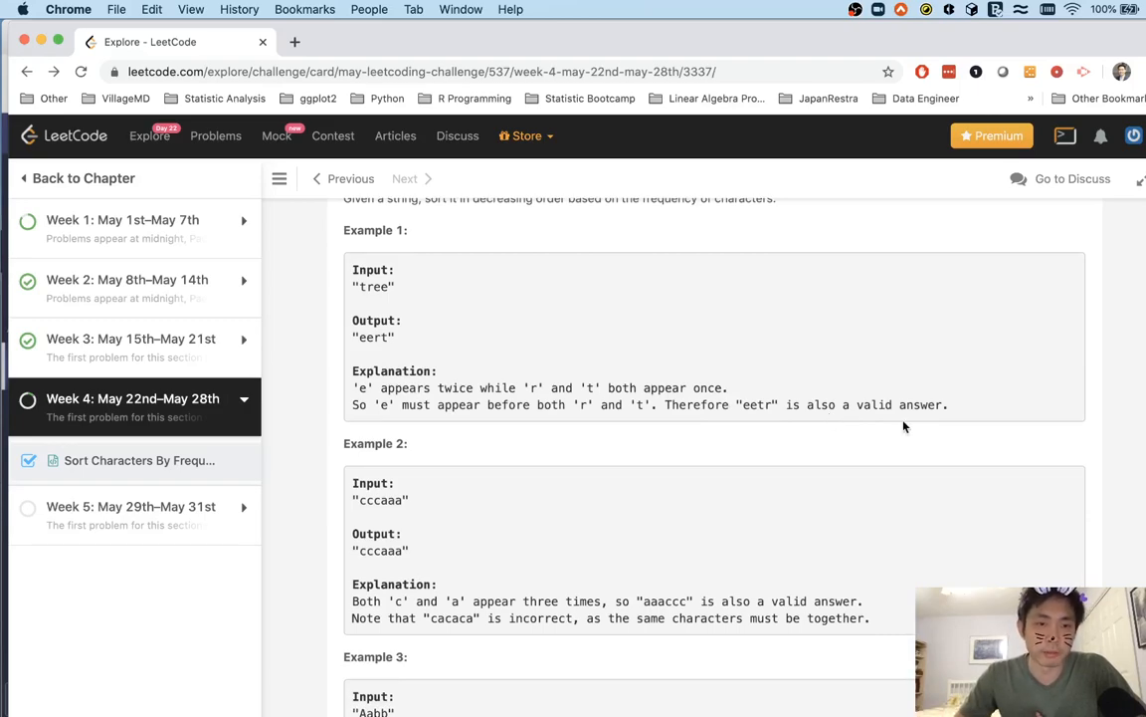
{"action": "scroll", "scroll_direction": "down", "scroll_amount": 3}
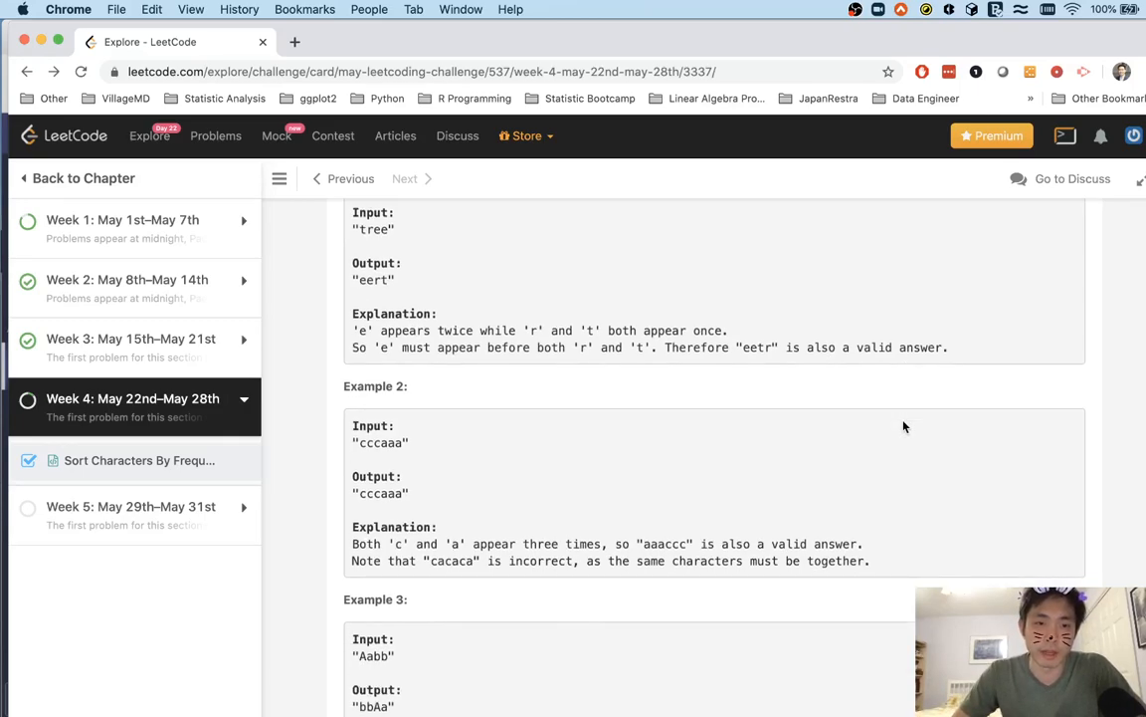
{"action": "scroll", "scroll_direction": "down", "scroll_amount": 3}
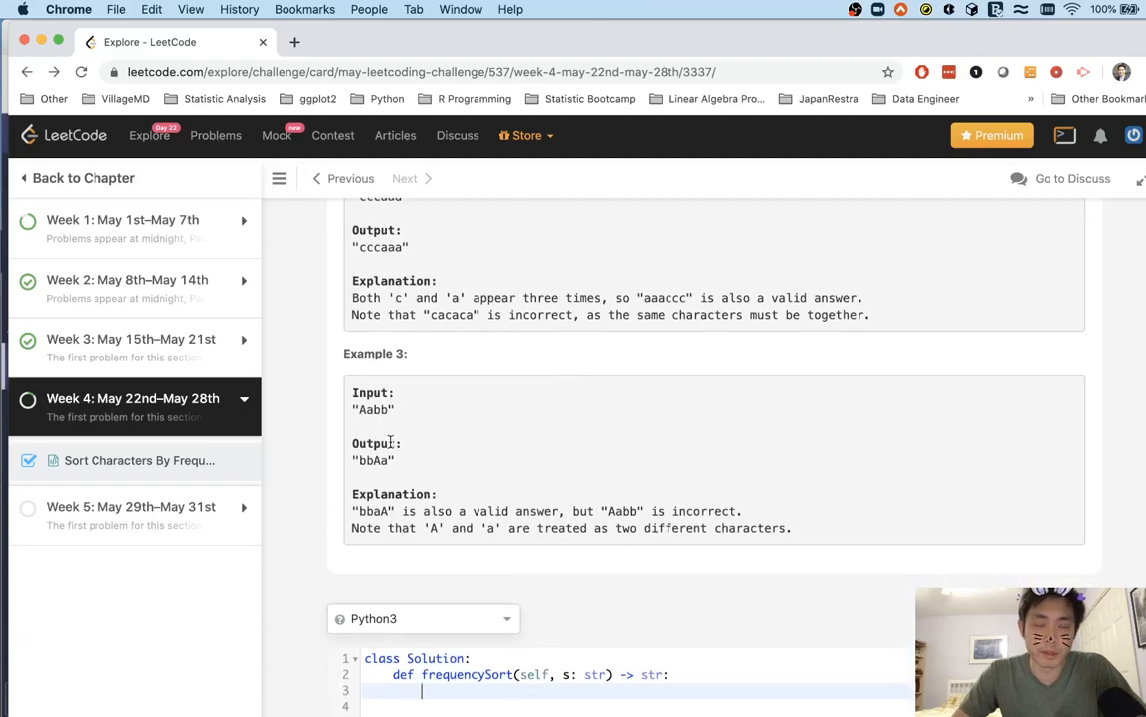
{"action": "mouse_move", "coordinate": [725, 550]}
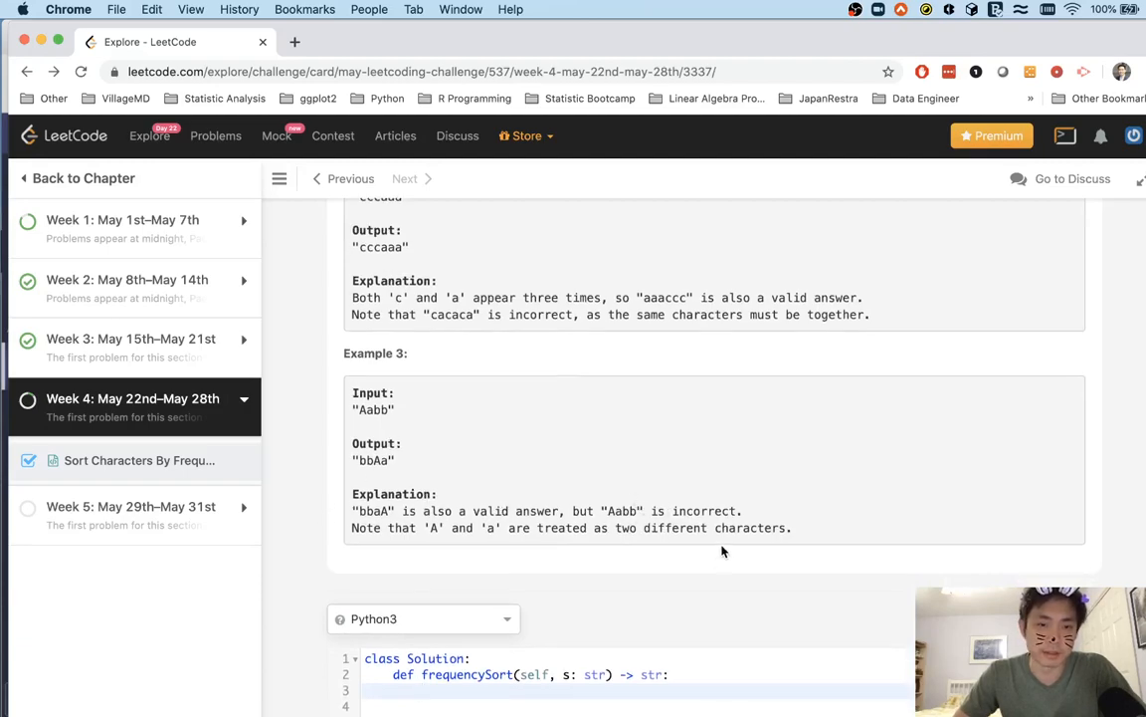
{"action": "scroll", "scroll_direction": "down", "scroll_amount": 3}
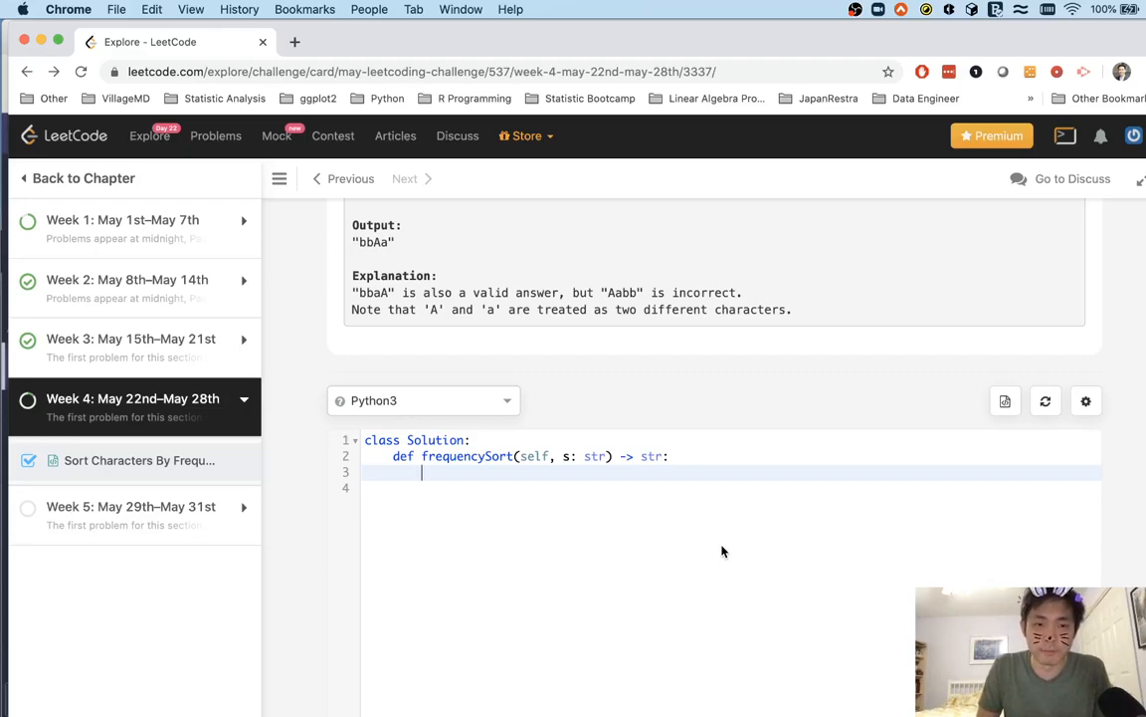
{"action": "type", "text": "c = Counter("}
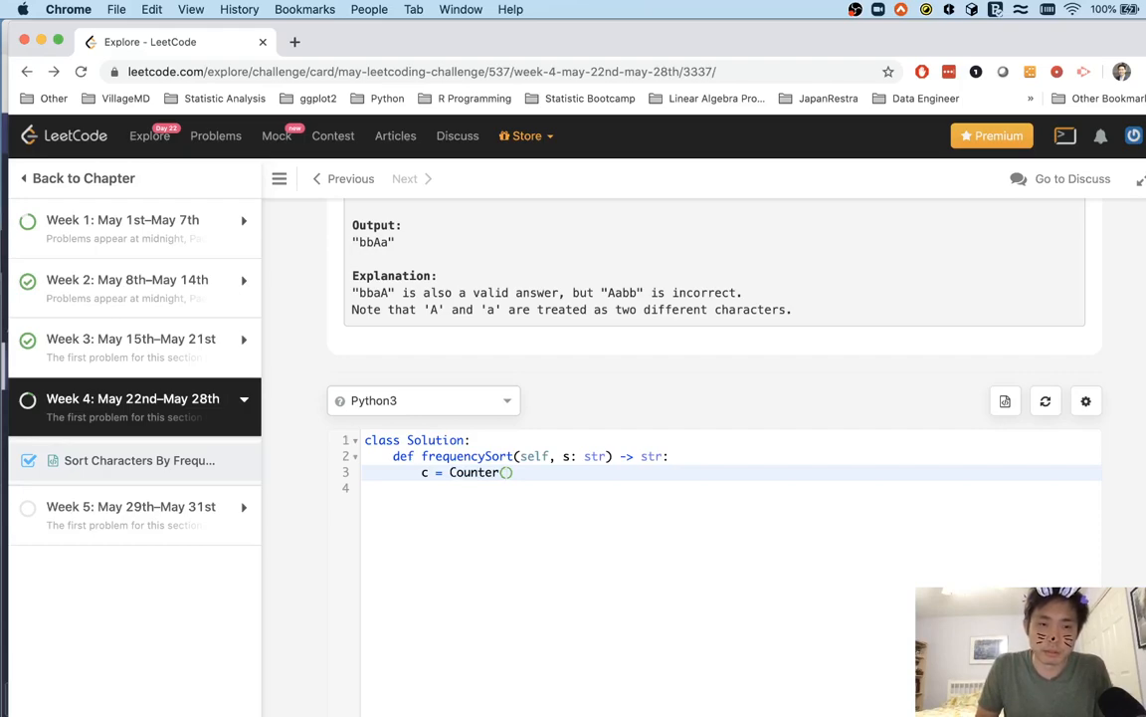
{"action": "type", "text": "list(s"}
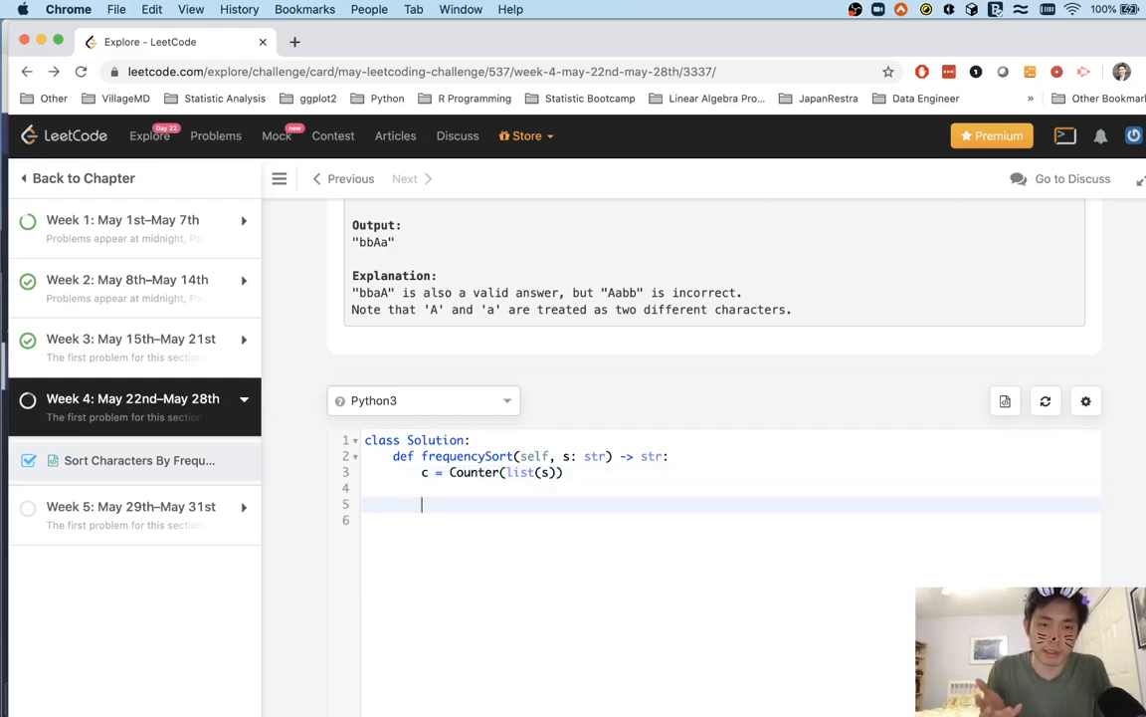
{"action": "type", "text": "c"}
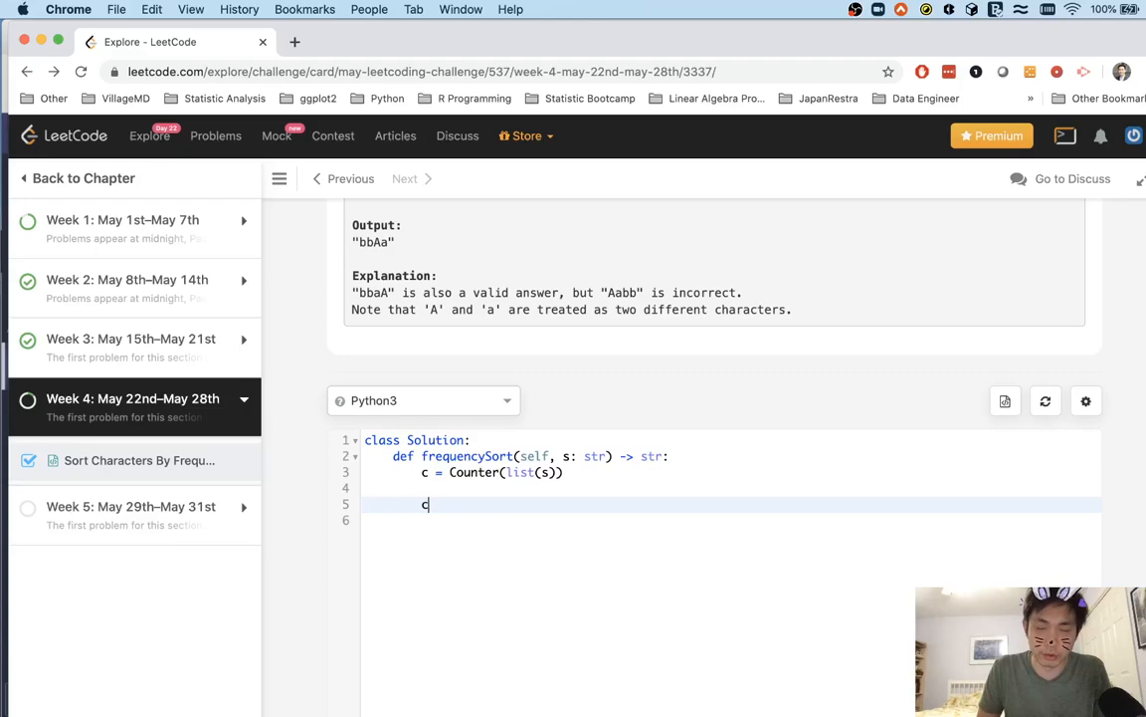
- Write c_list = sorted(c, key=lambda x: c[x], reverse=True) and begin a for loop
{"action": "type", "text": "_list ="}
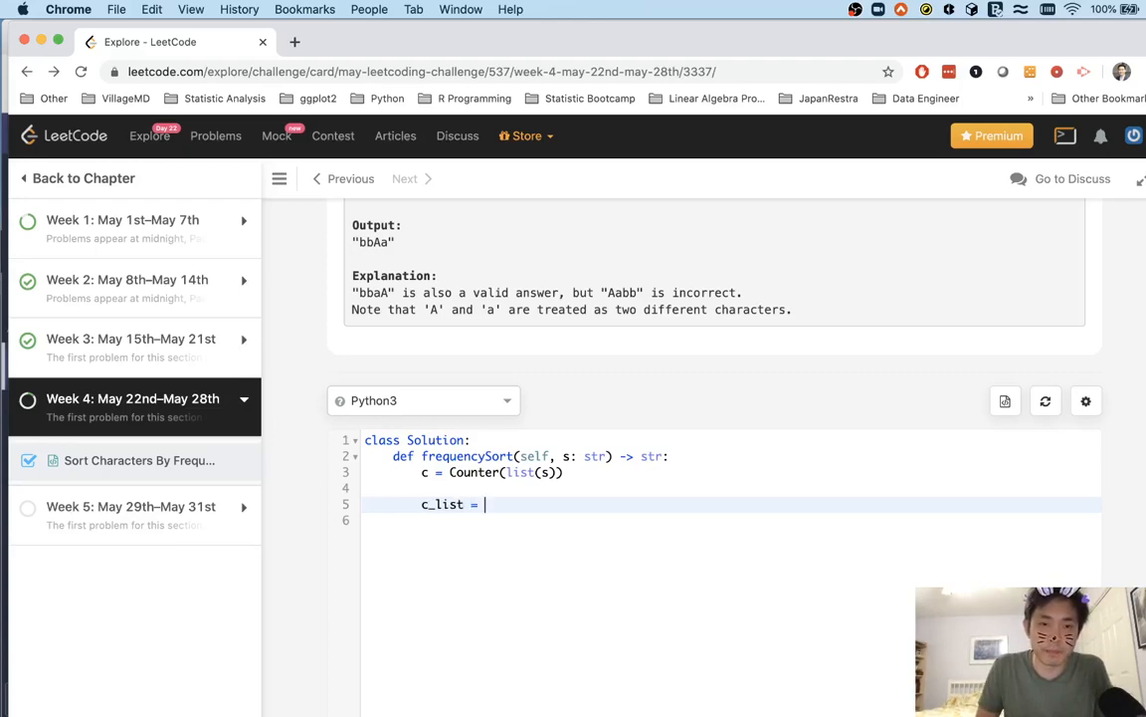
{"action": "type", "text": "sorte"}
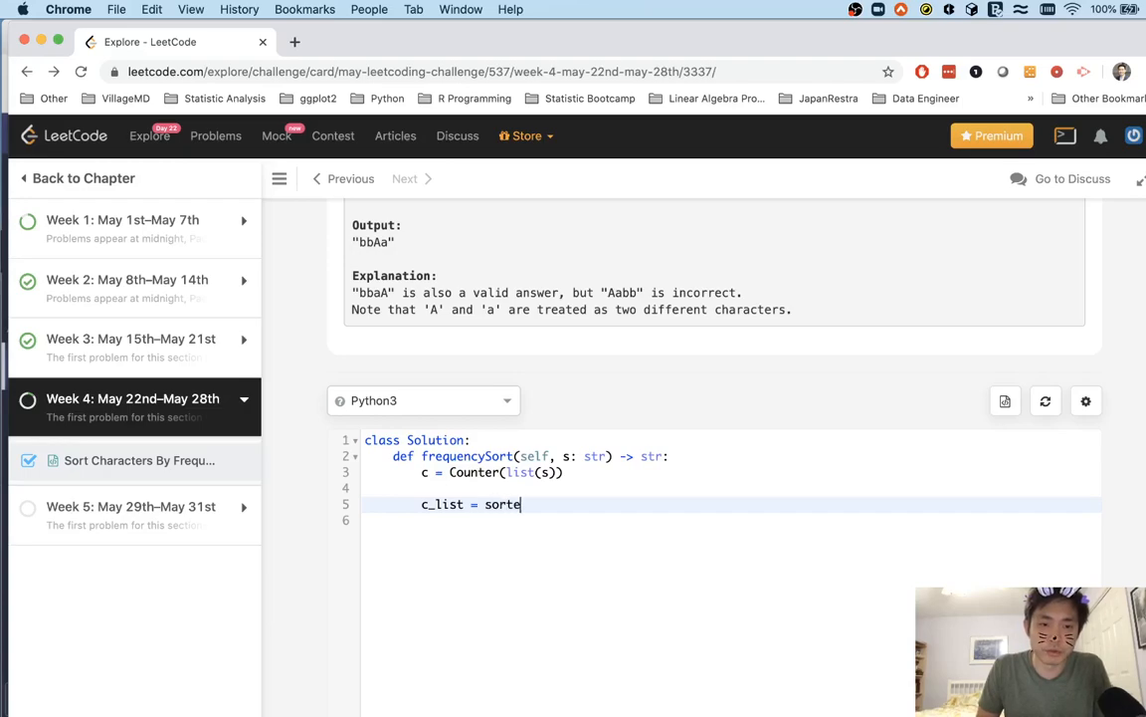
{"action": "type", "text": "d(c,)"}
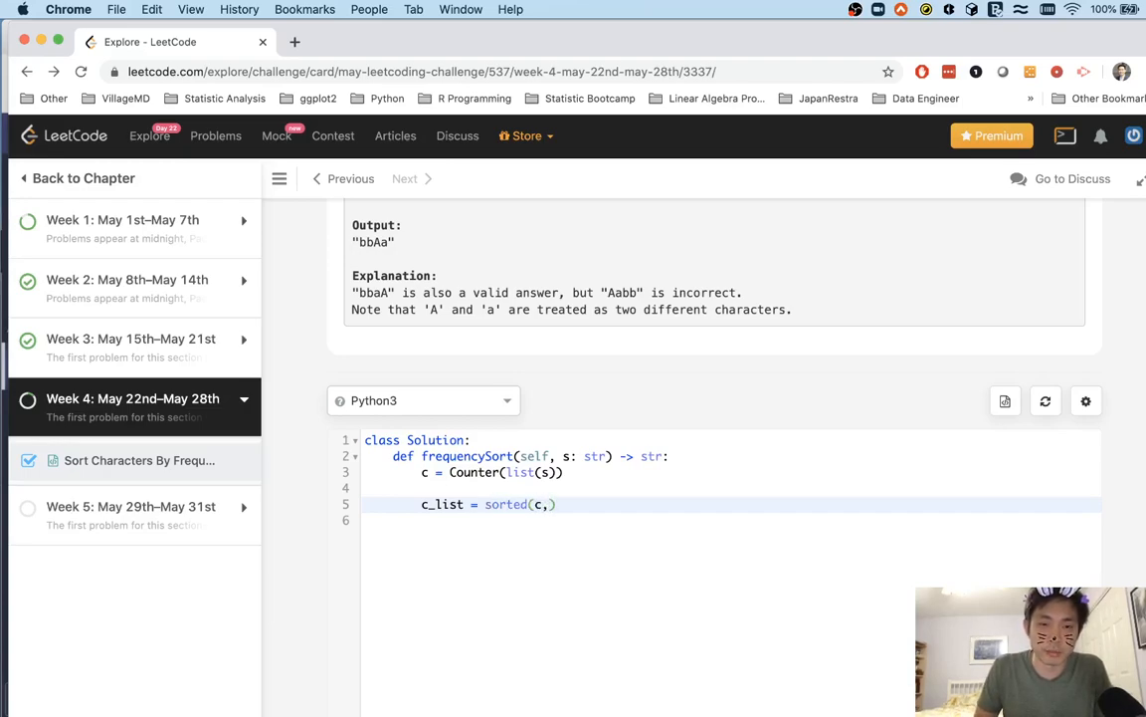
{"action": "type", "text": "key=lambda x:"}
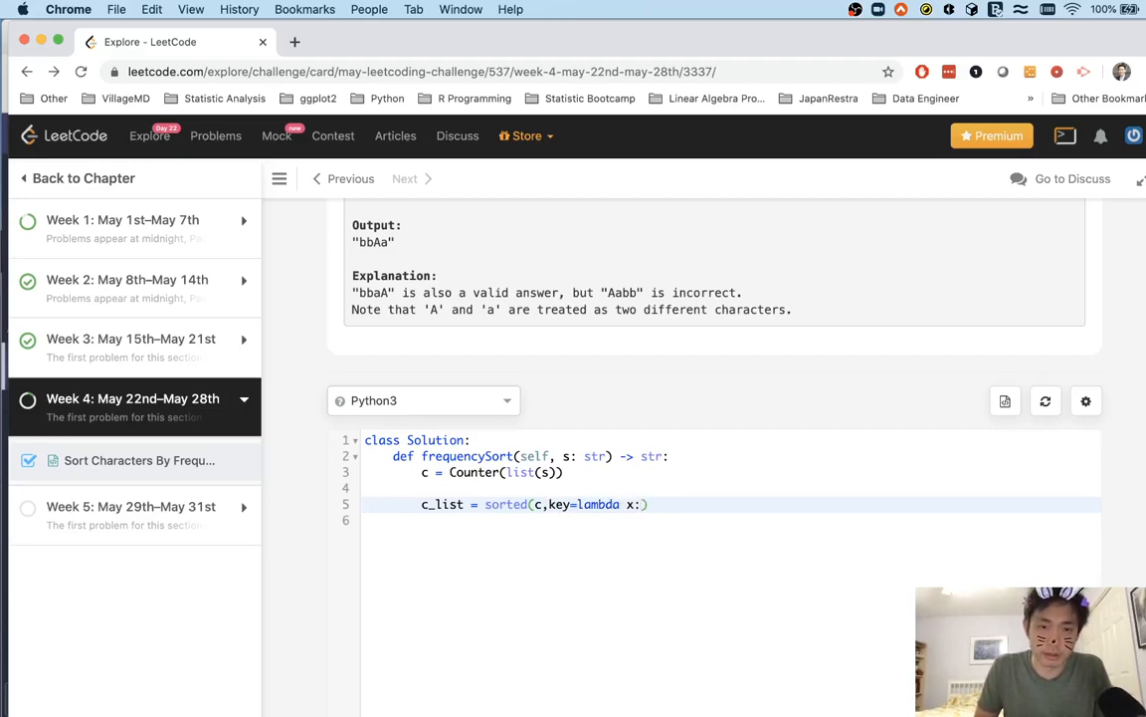
{"action": "type", "text": "x[]"}
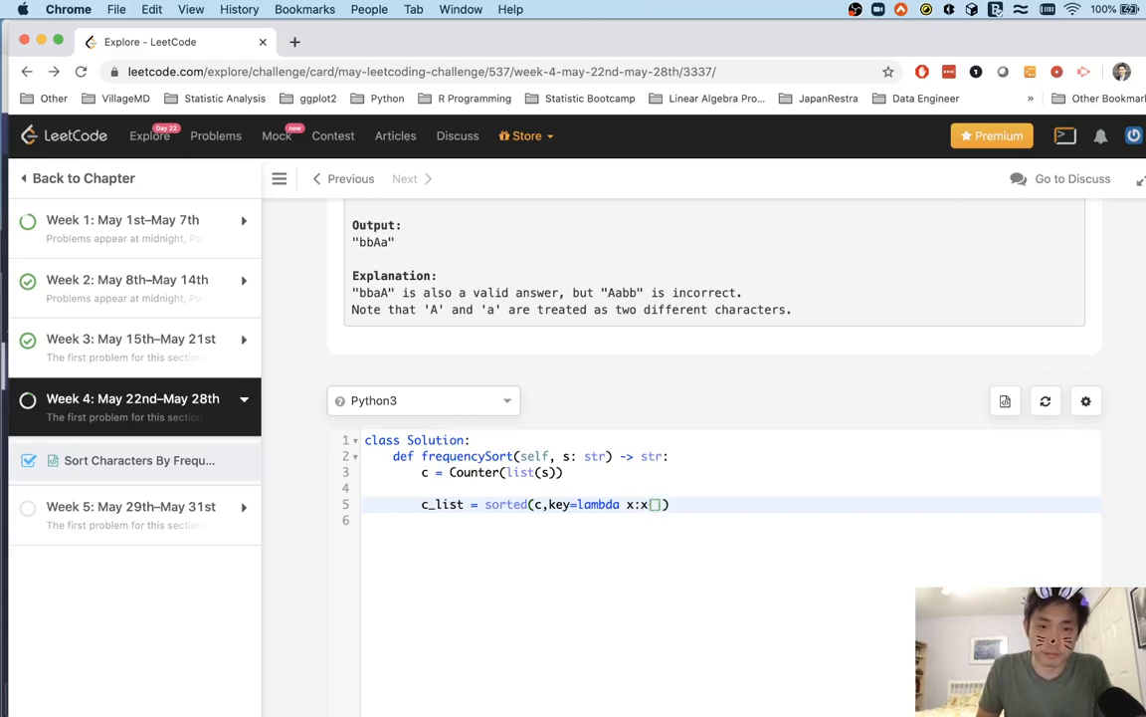
{"action": "type", "text": "p"}
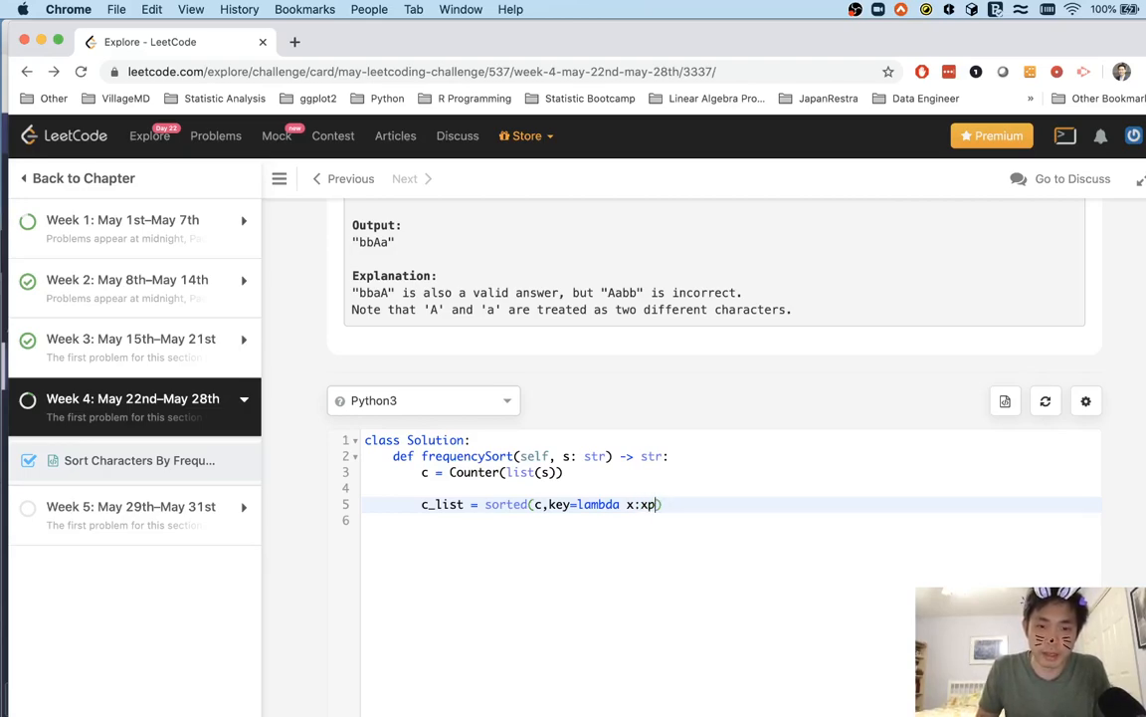
{"action": "type", "text": ":c[x]"}
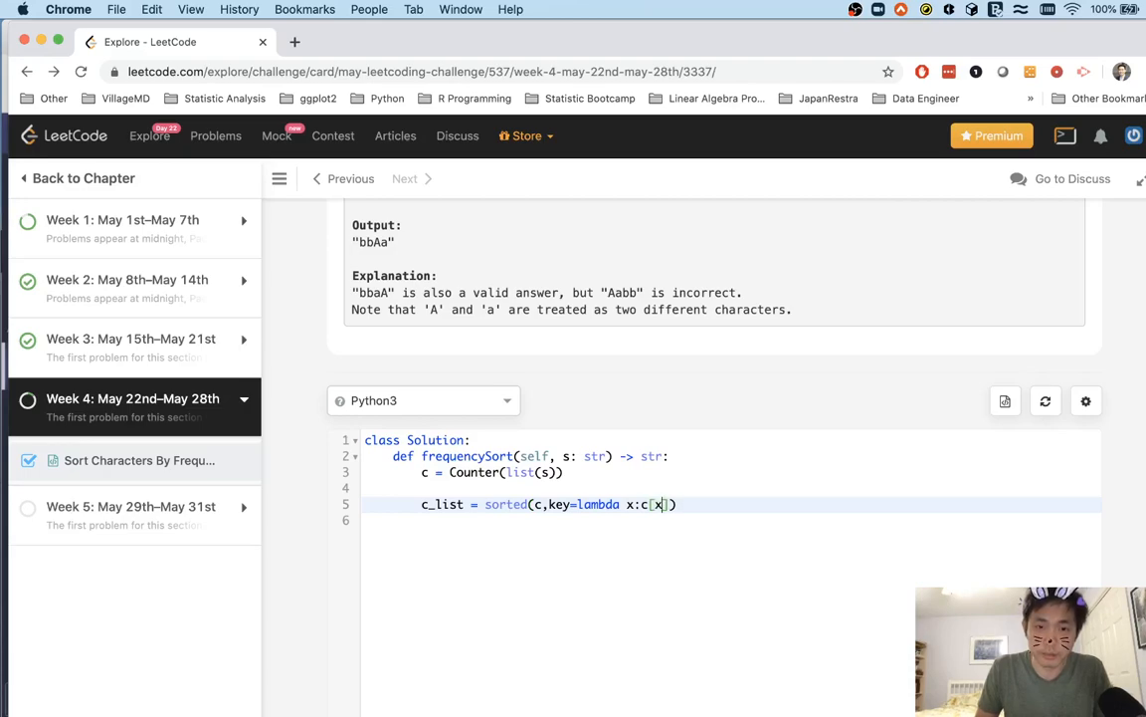
{"action": "type", "text": ",rev"}
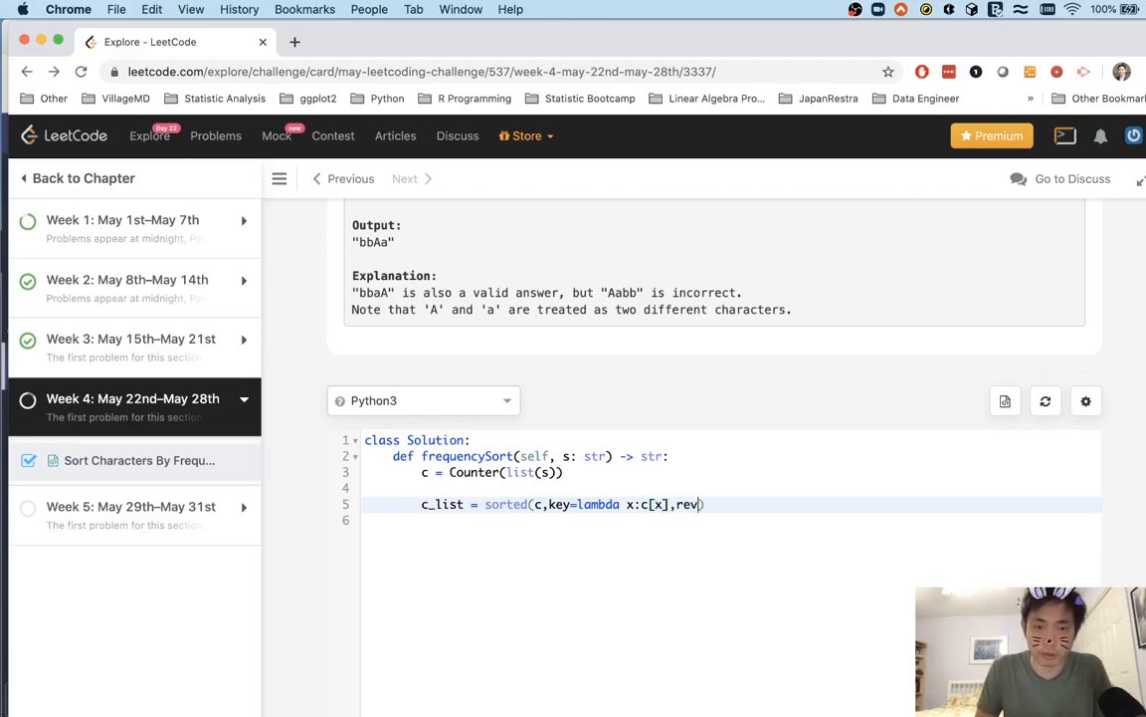
{"action": "type", "text": "erse"}
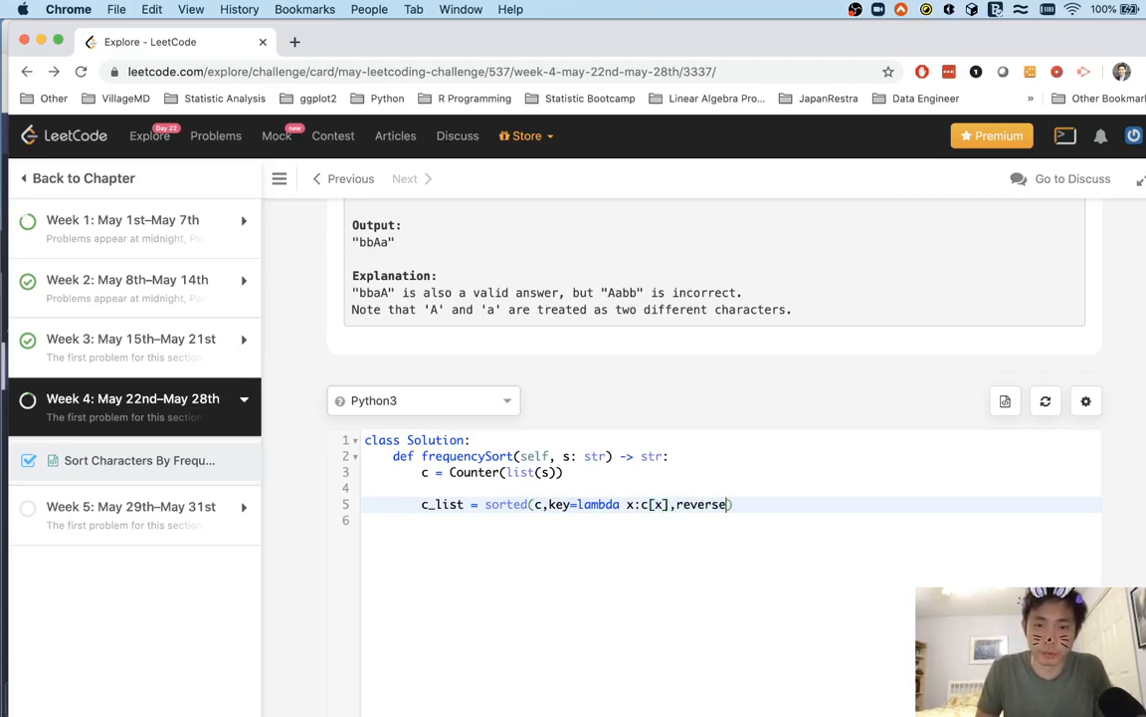
{"action": "type", "text": "=True)"}
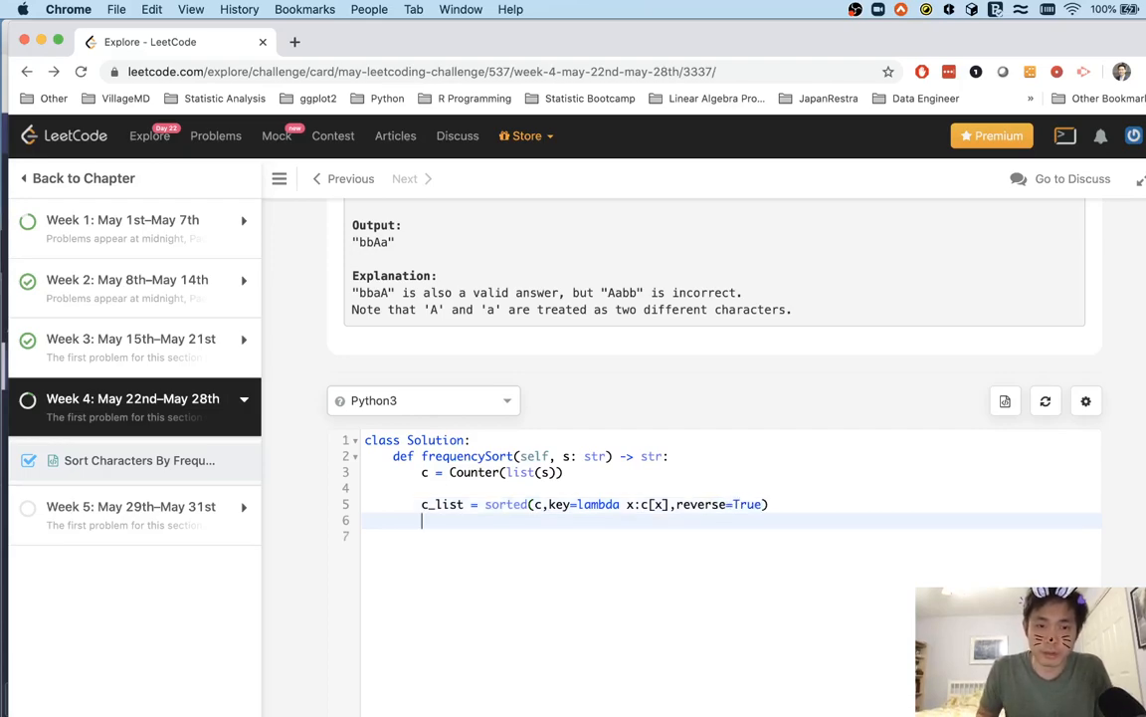
{"action": "type", "text": "for char in c_list"}
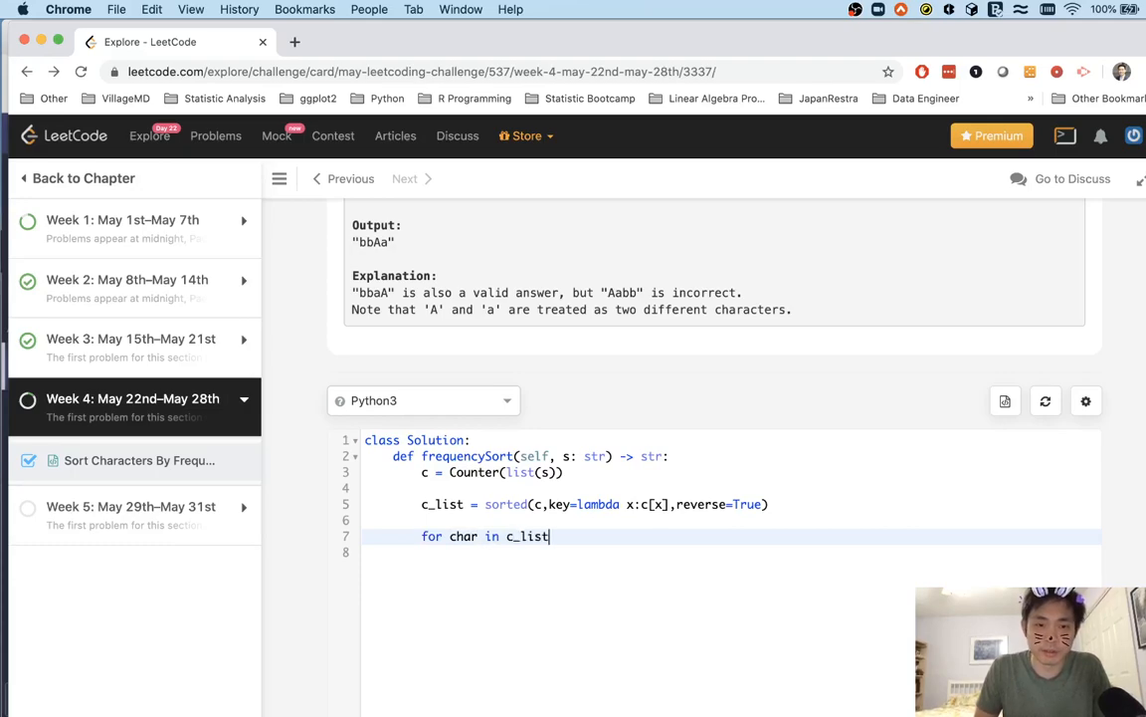
- Initialise output = [] and have the loop append char*c[char] for each character
{"action": "type", "text": ":"}
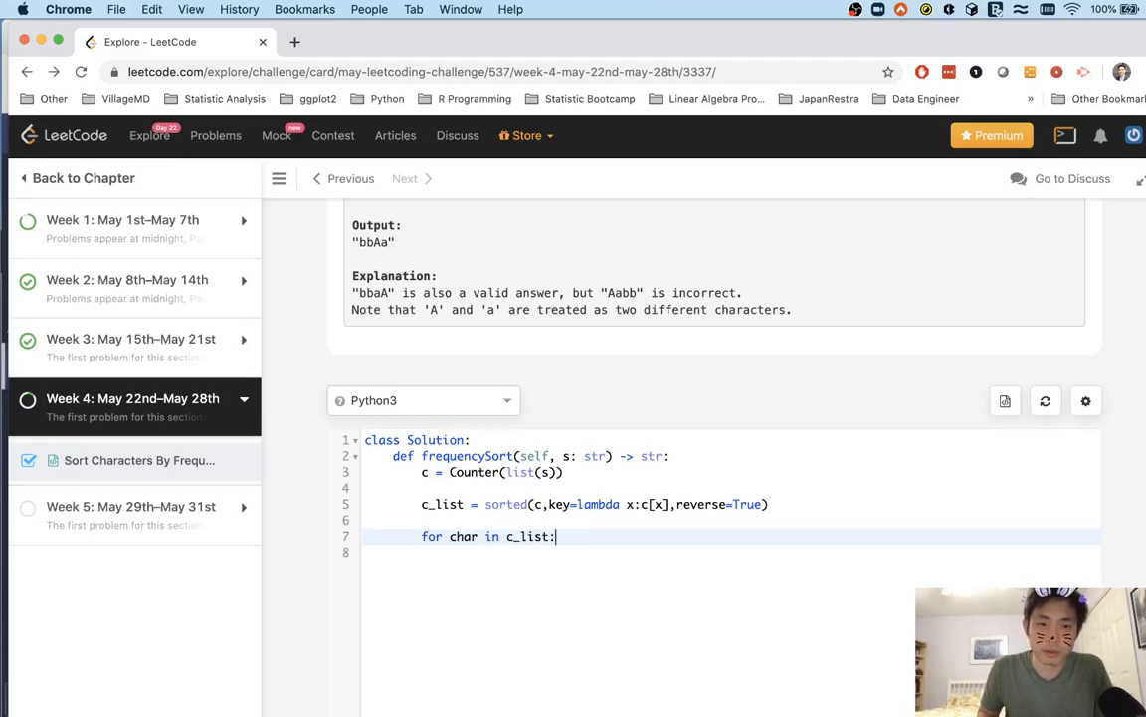
{"action": "key", "text": "Enter"}
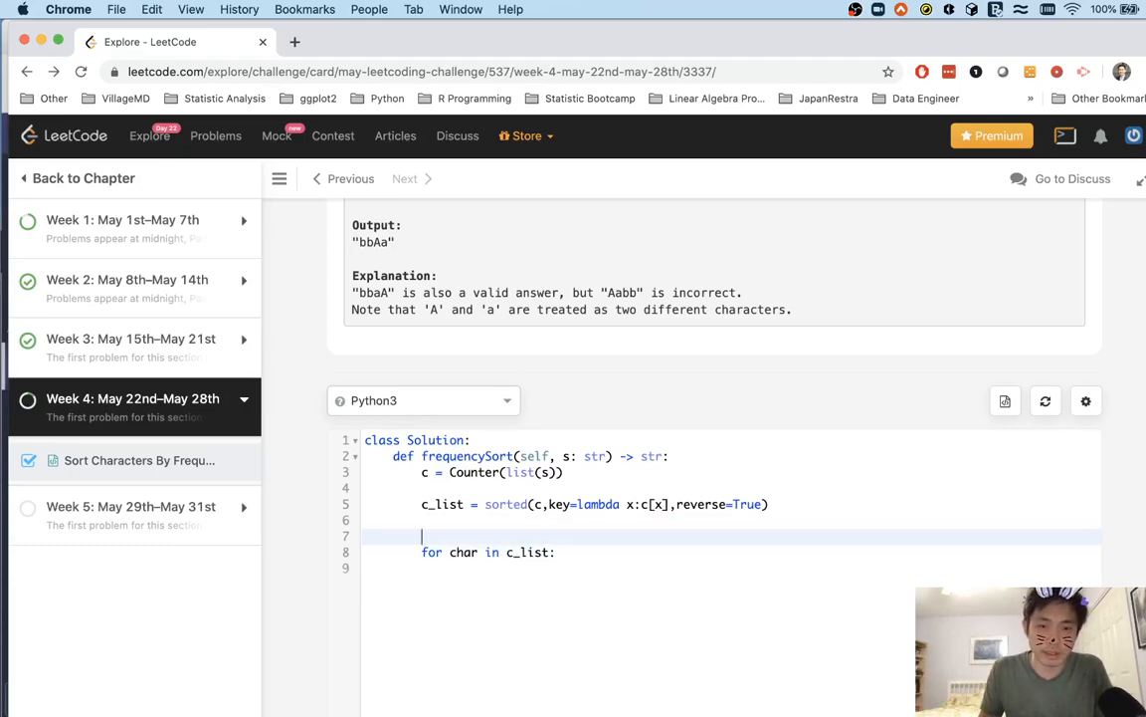
{"action": "type", "text": "output = p["}
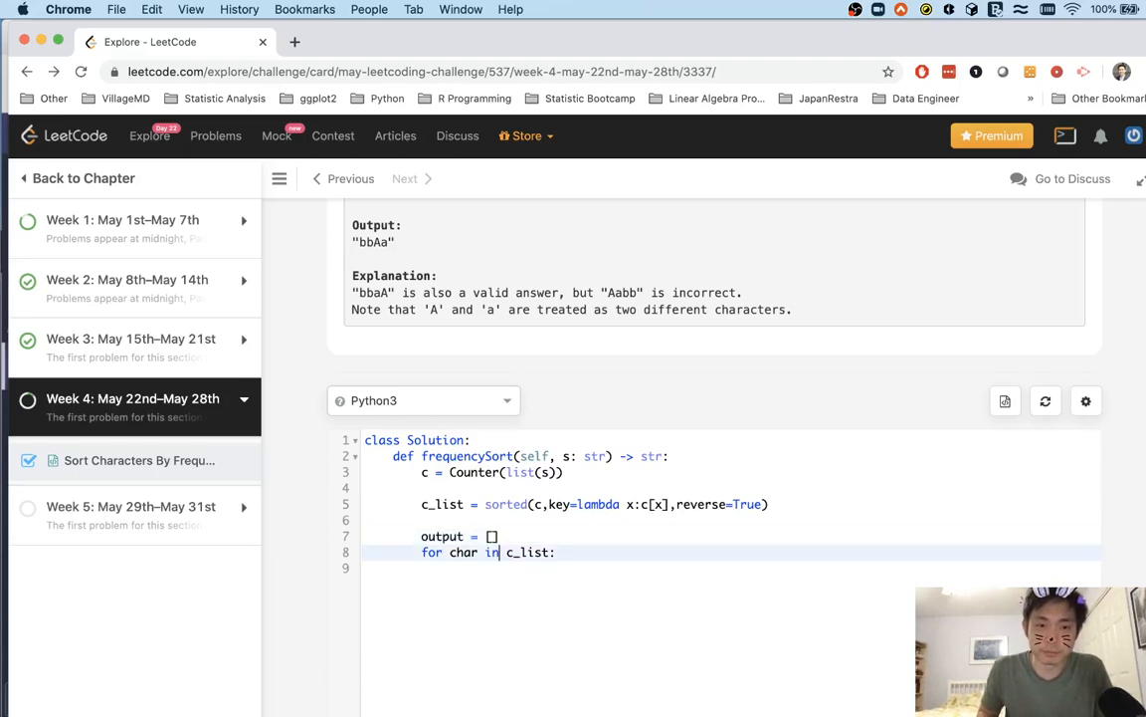
{"action": "type", "text": "o"}
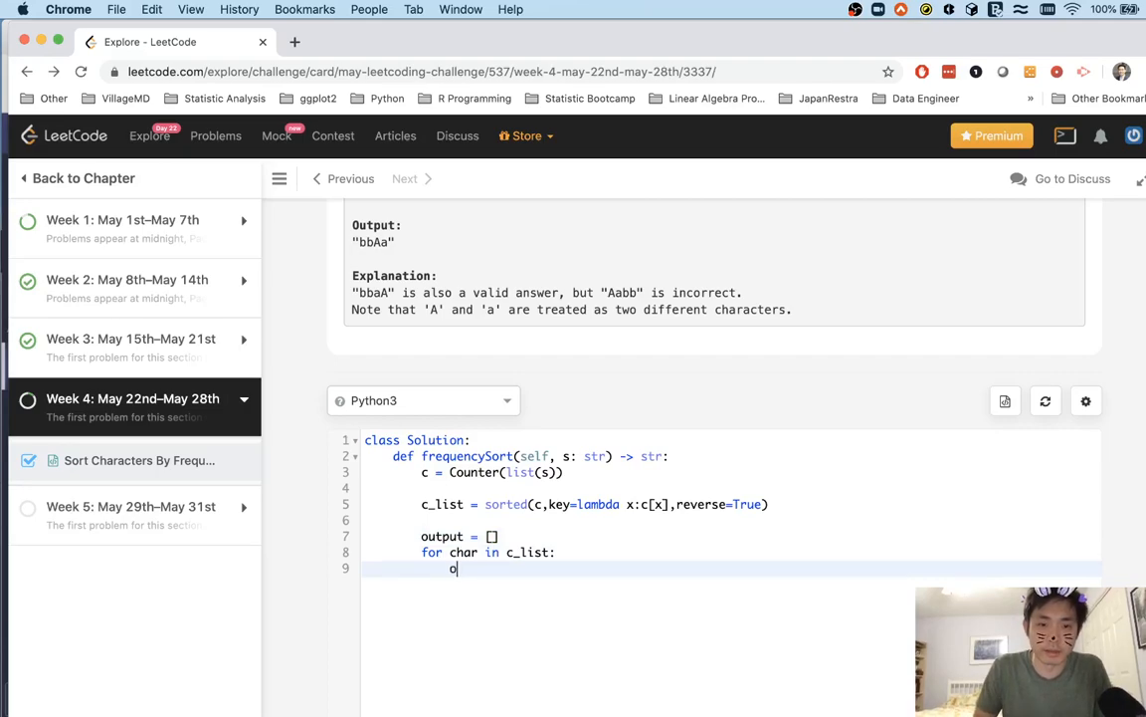
{"action": "type", "text": "utput.append("}
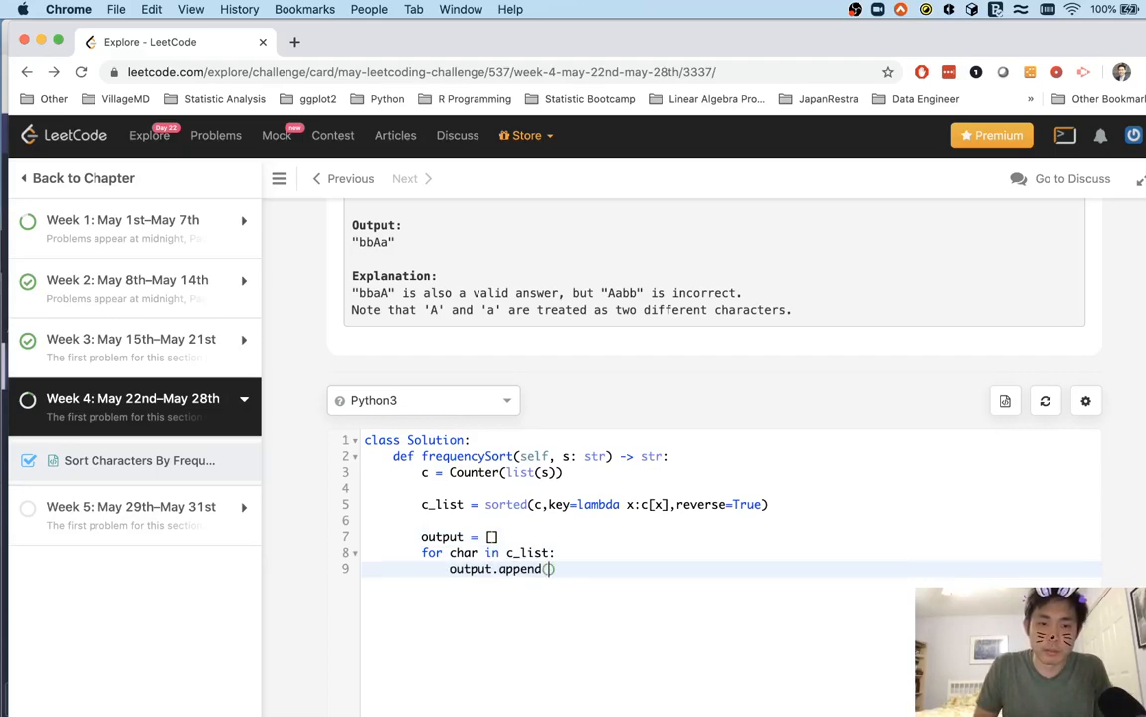
{"action": "type", "text": "char*"}
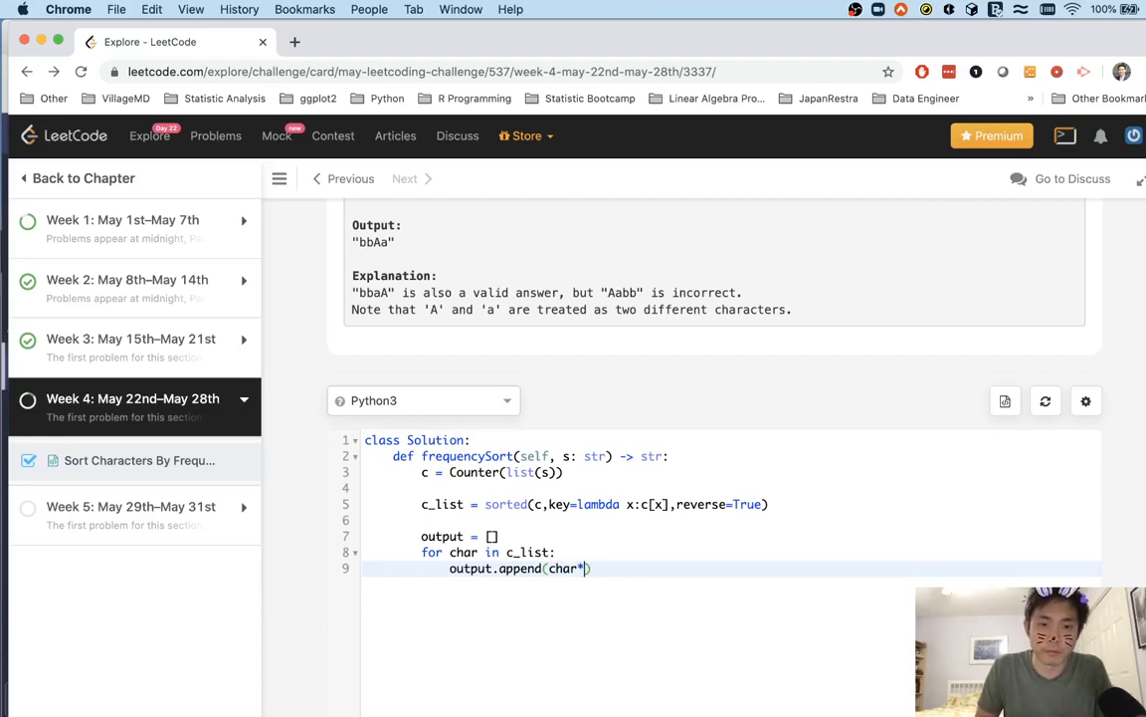
{"action": "type", "text": "c[char"}
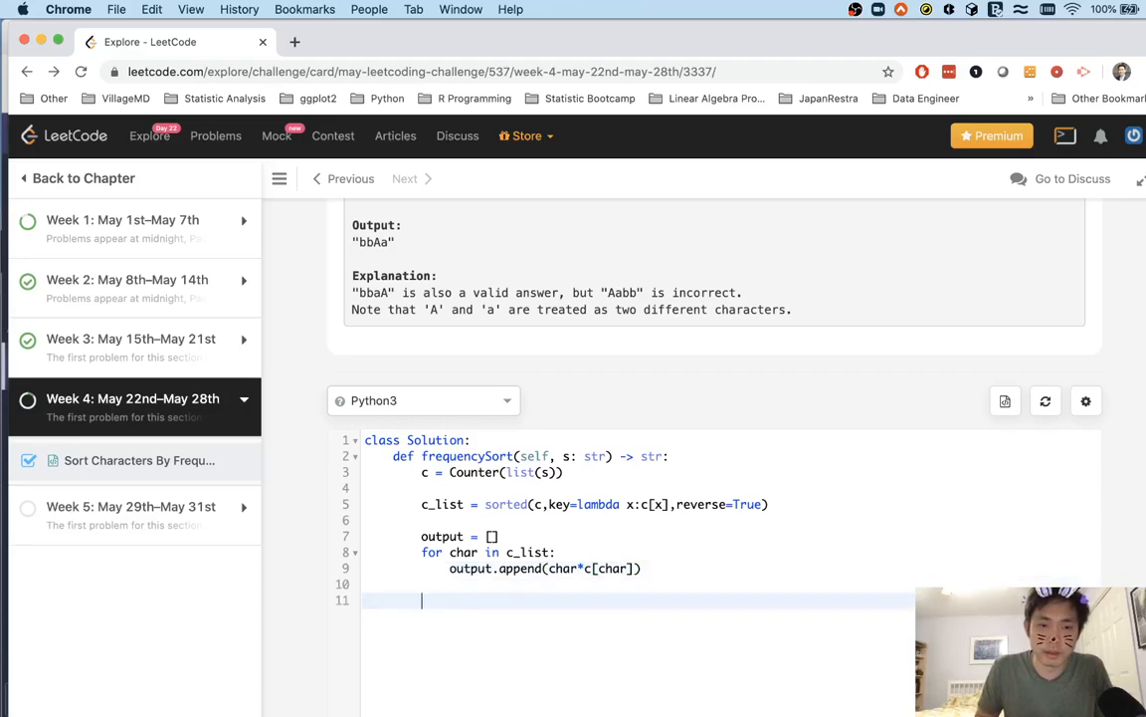
- Return "".join(output) as the frequency-sorted string
{"action": "type", "text": "retu"}
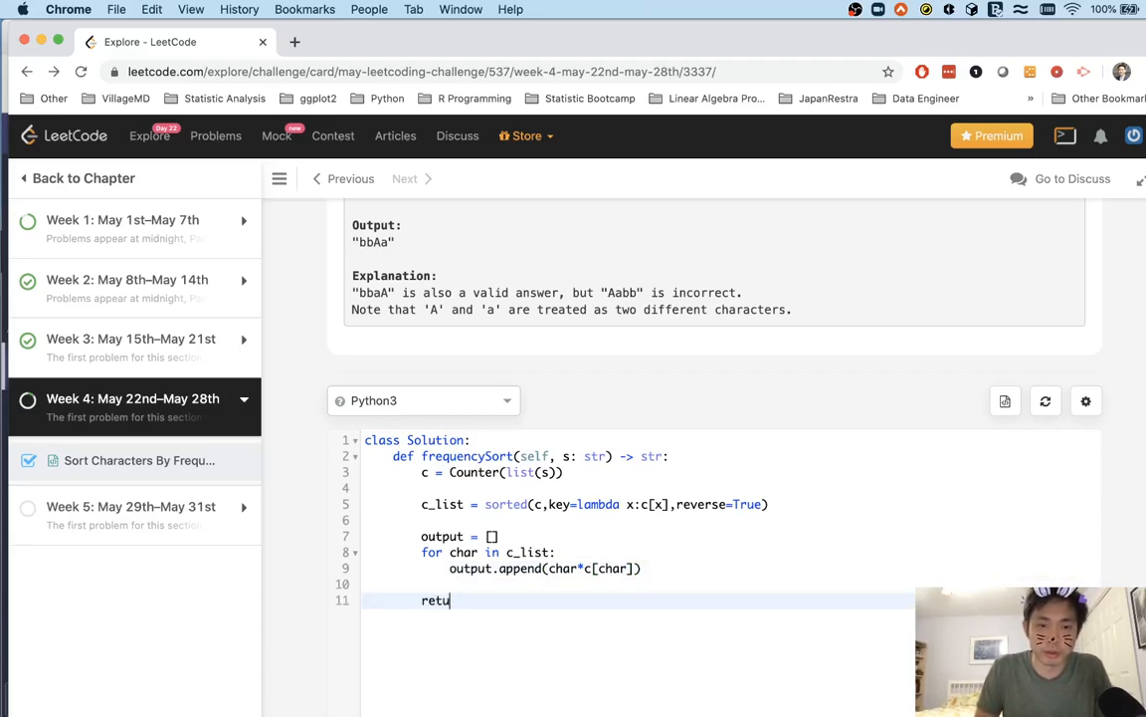
{"action": "type", "text": "rn output"}
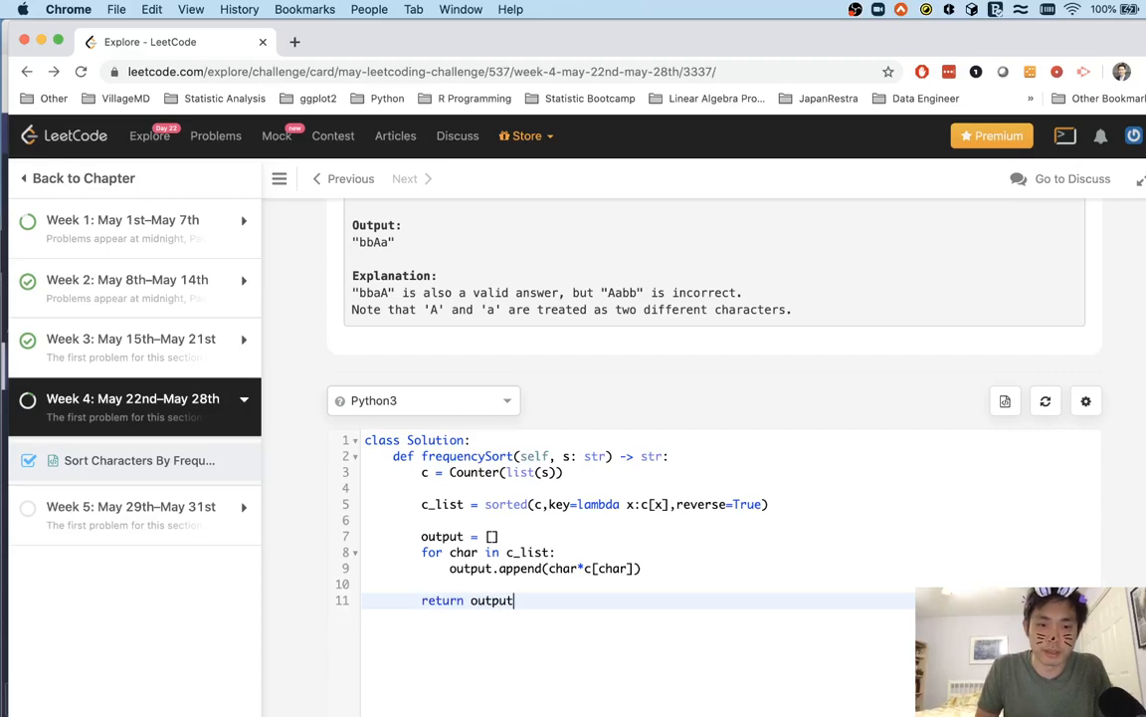
{"action": "type", "text": "\"\""}
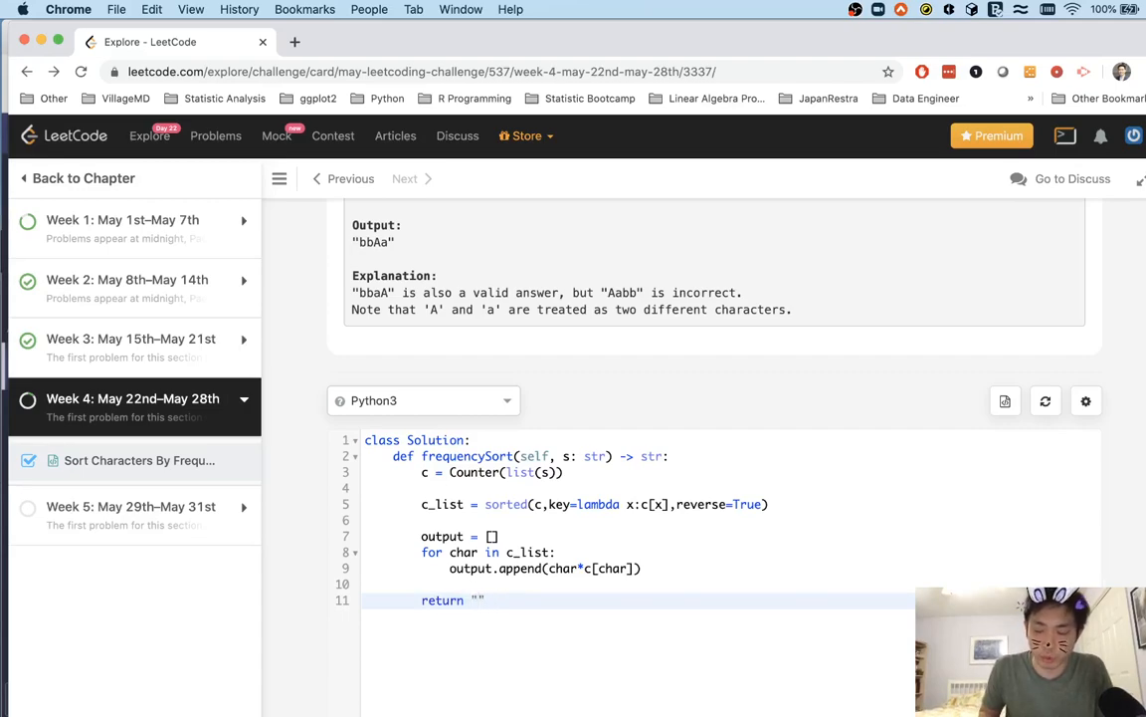
{"action": "type", "text": ".join"}
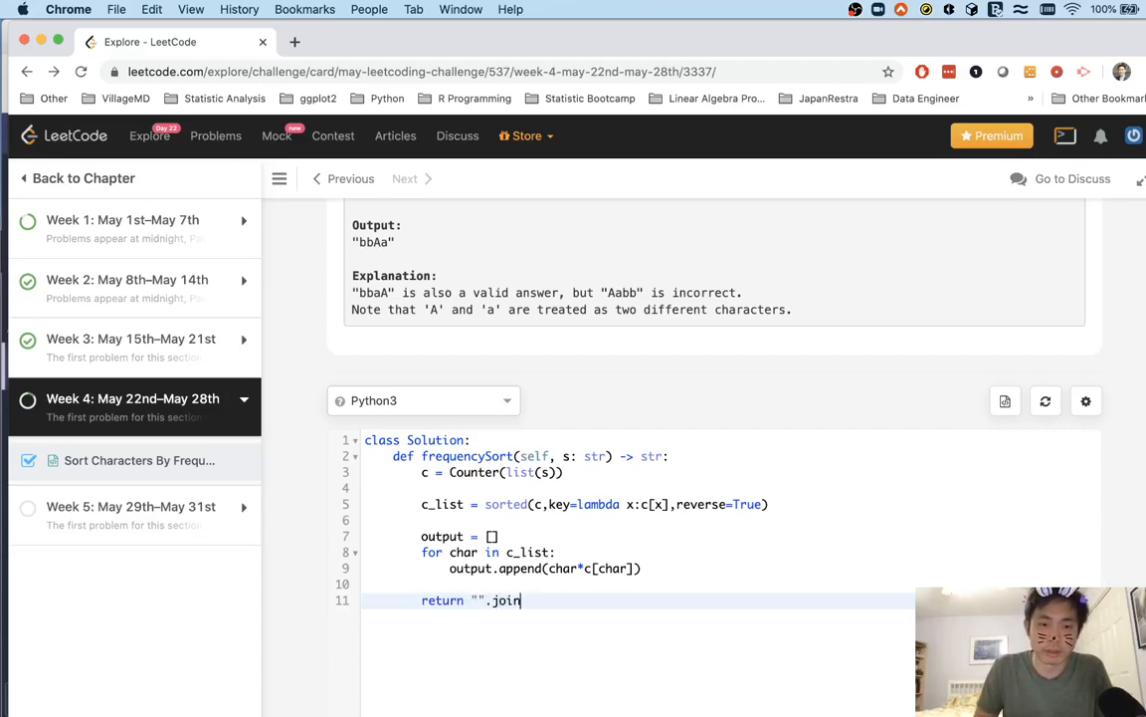
{"action": "type", "text": "(output)"}
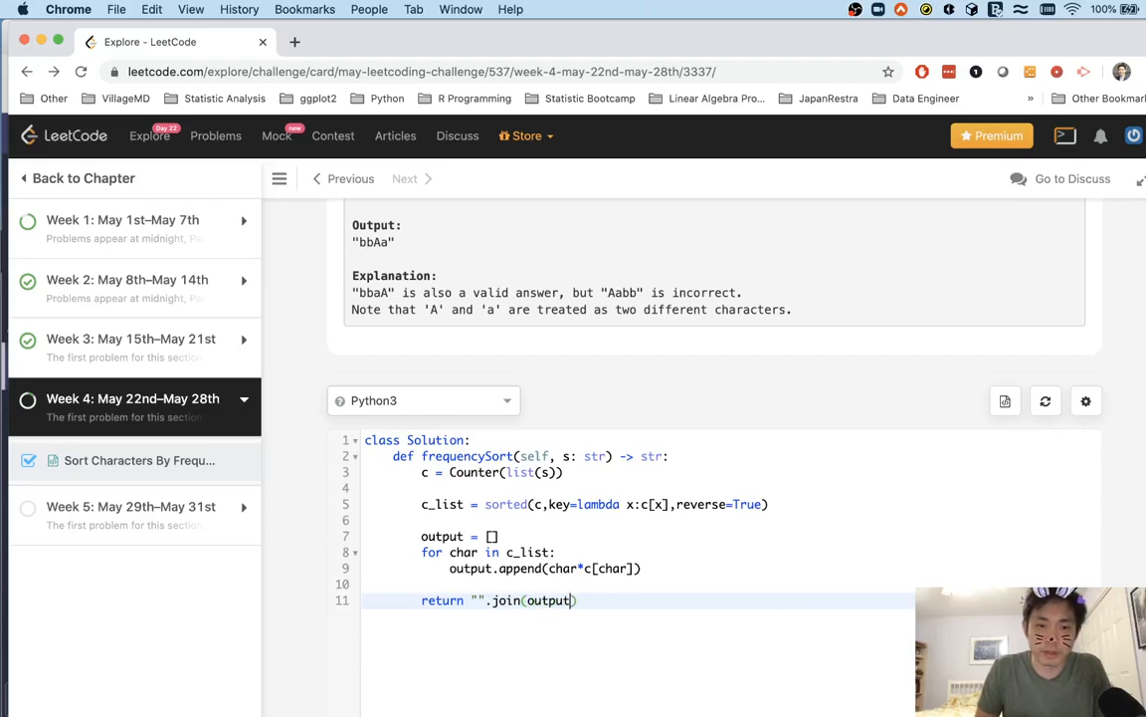
{"action": "scroll", "scroll_direction": "down", "scroll_amount": 3}
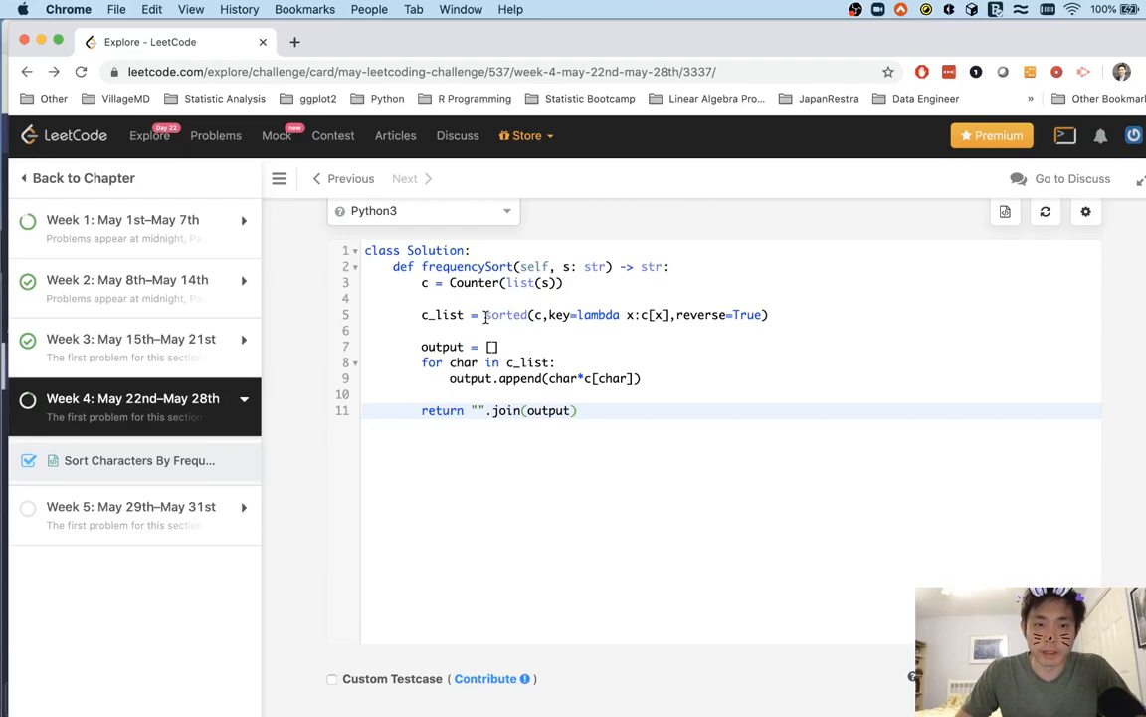
- Loop directly over sorted(c, key=lambda x: c[x], reverse=True) and run on "tree"
{"action": "key", "text": "Backspace"}
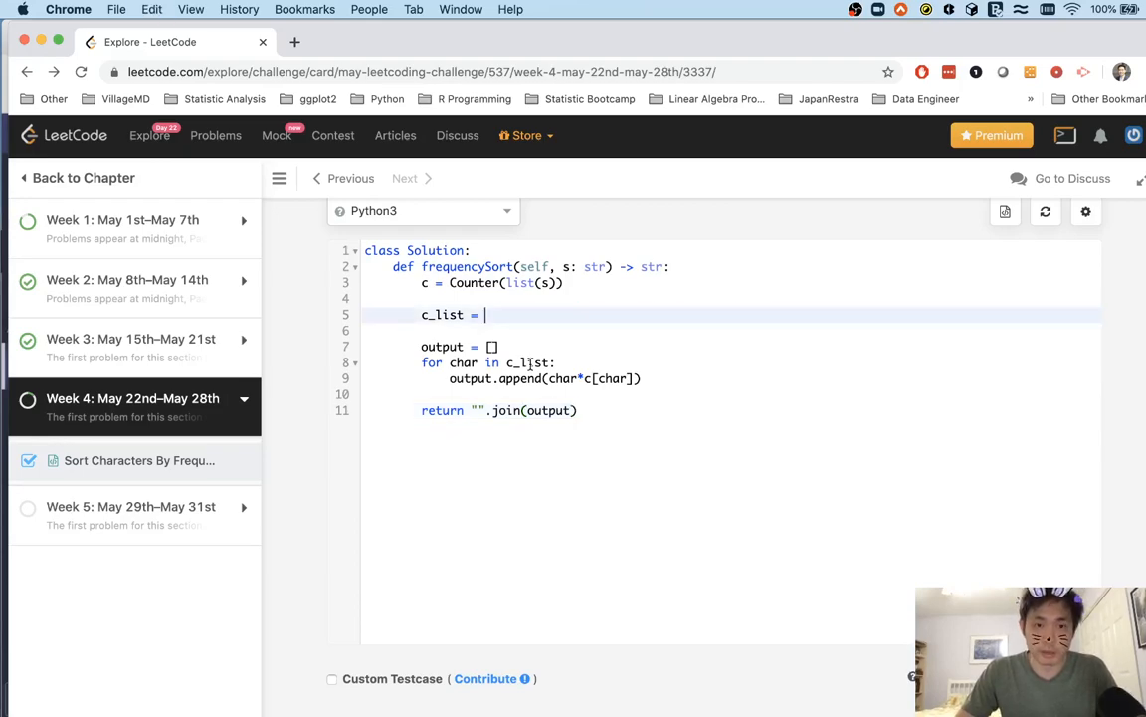
{"action": "type", "text": "sorted(c,key=lambda x:c[x],reverse=True)"}
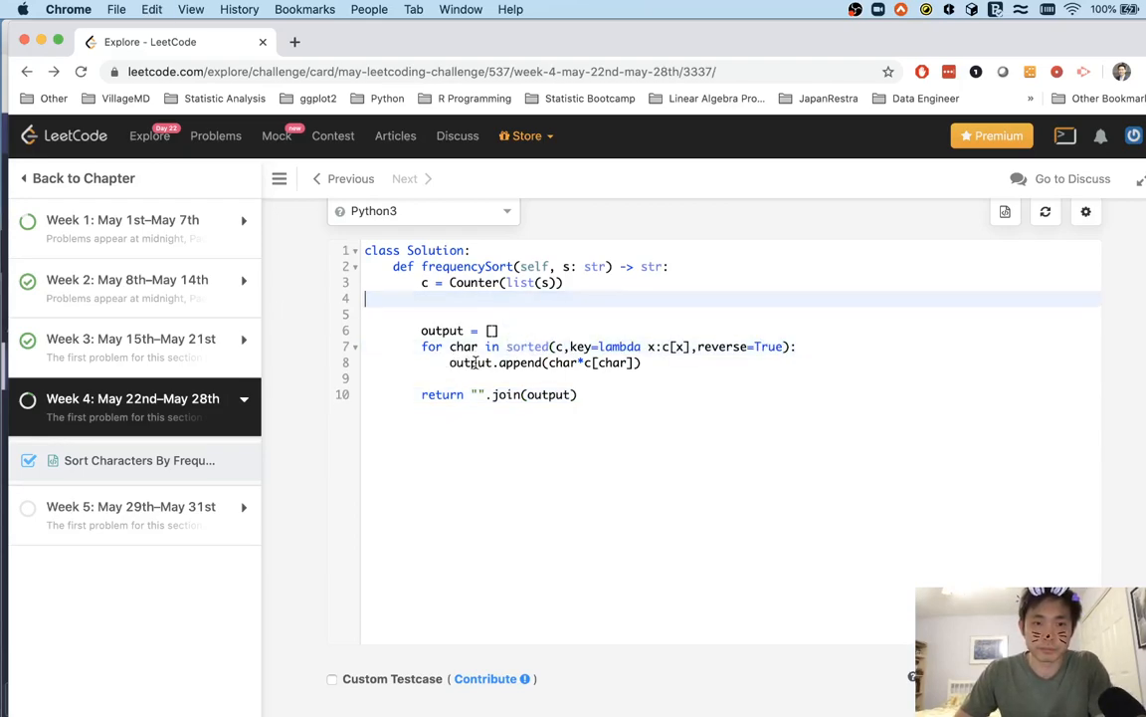
{"action": "left_click", "coordinate": [973, 562]}
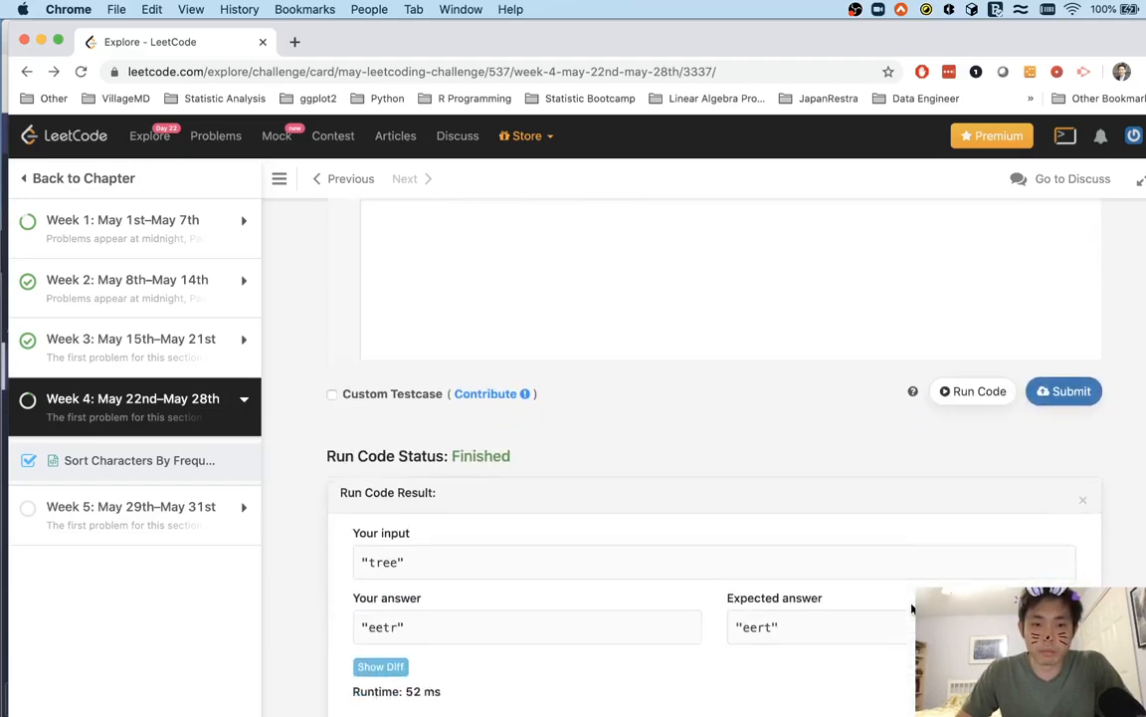
- Review the sample result for "tree" and submit the solution for judging
{"action": "scroll", "scroll_direction": "down", "scroll_amount": 3}
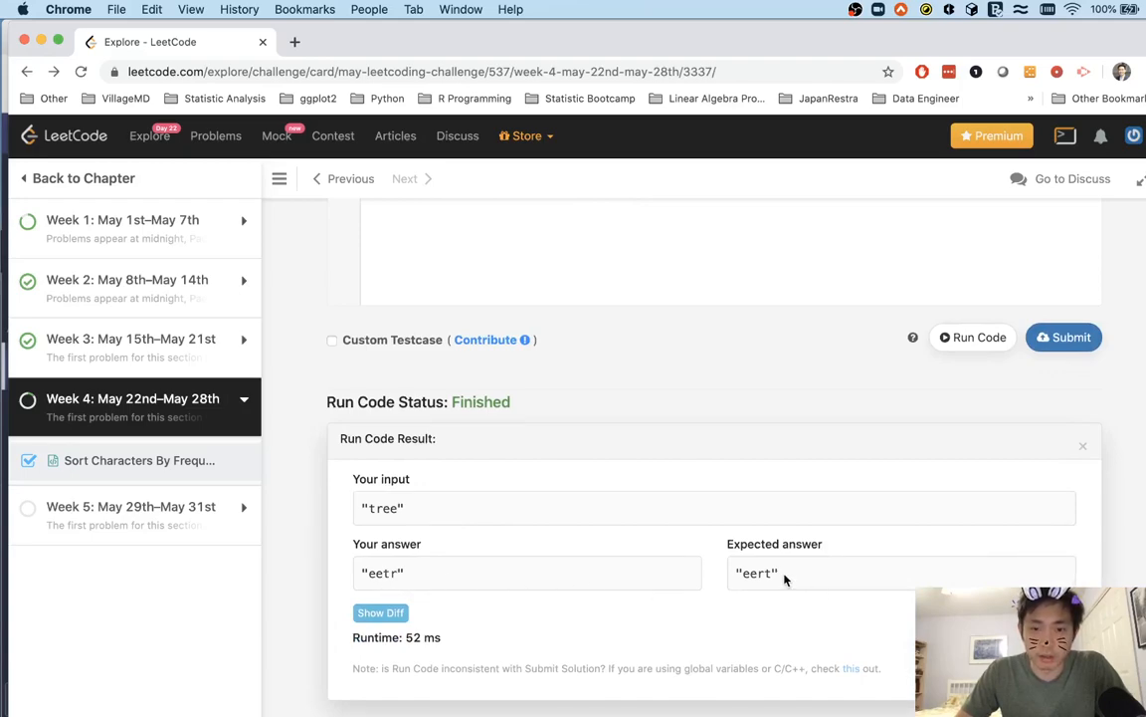
{"action": "mouse_move", "coordinate": [739, 589]}
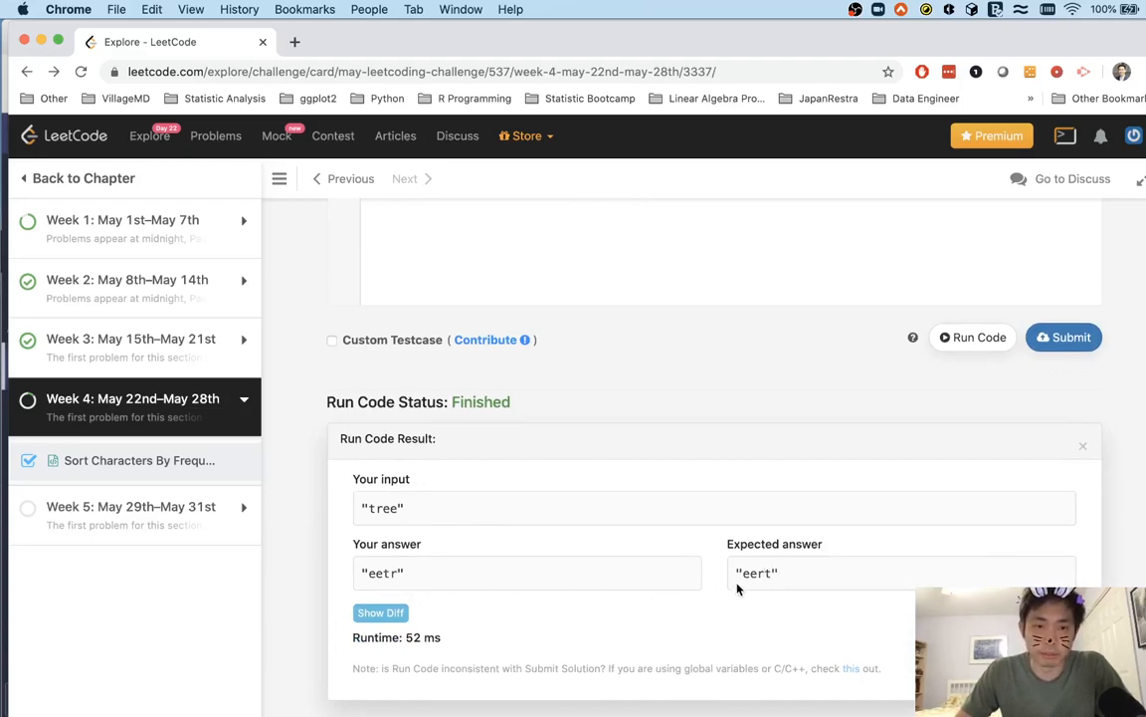
{"action": "left_click", "coordinate": [1065, 336]}
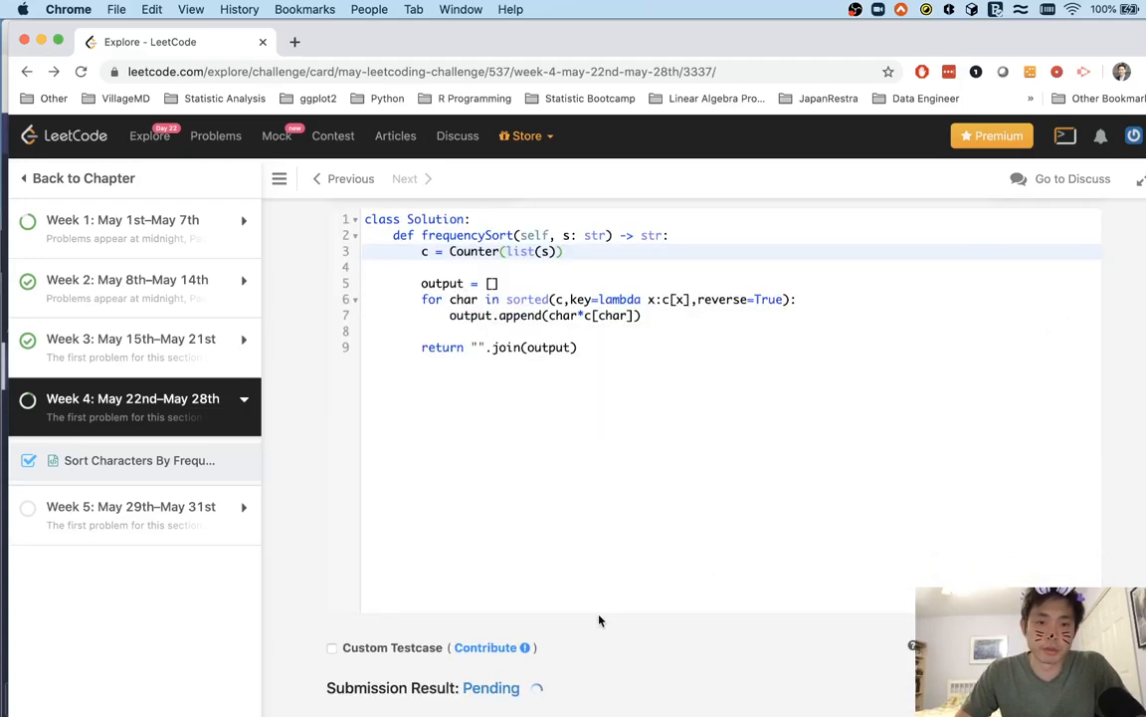